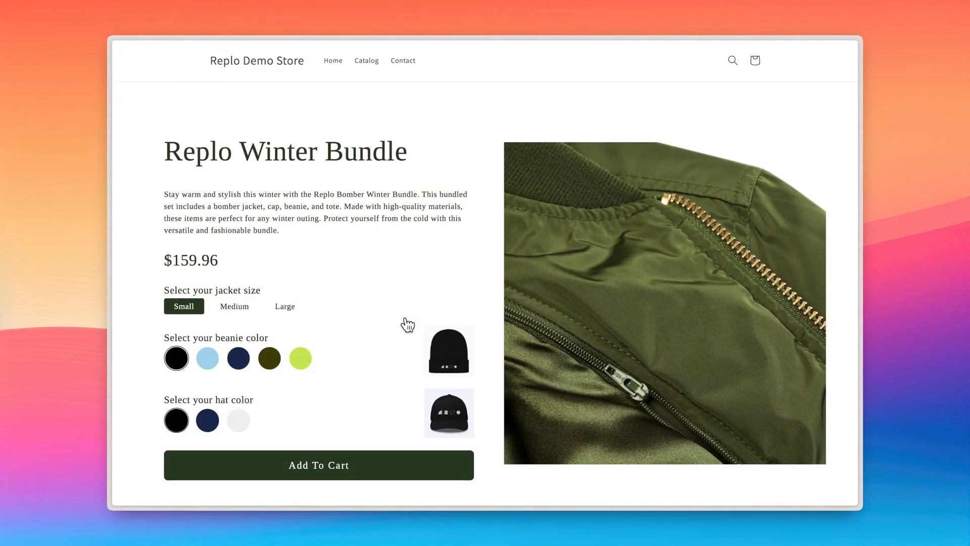
mouse_move(248, 317)
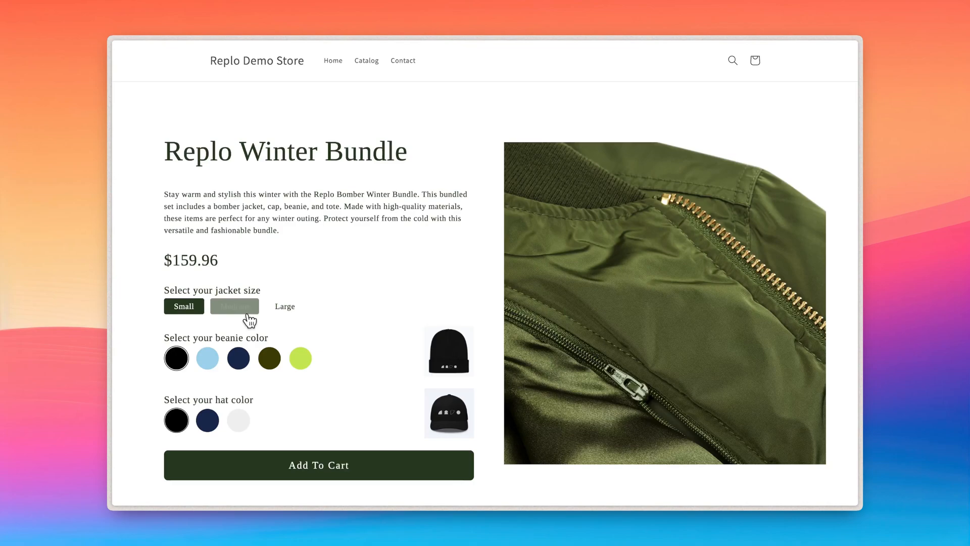
Step: Choose the Medium jacket size and the light blue beanie swatch on the bundle page
left_click(207, 358)
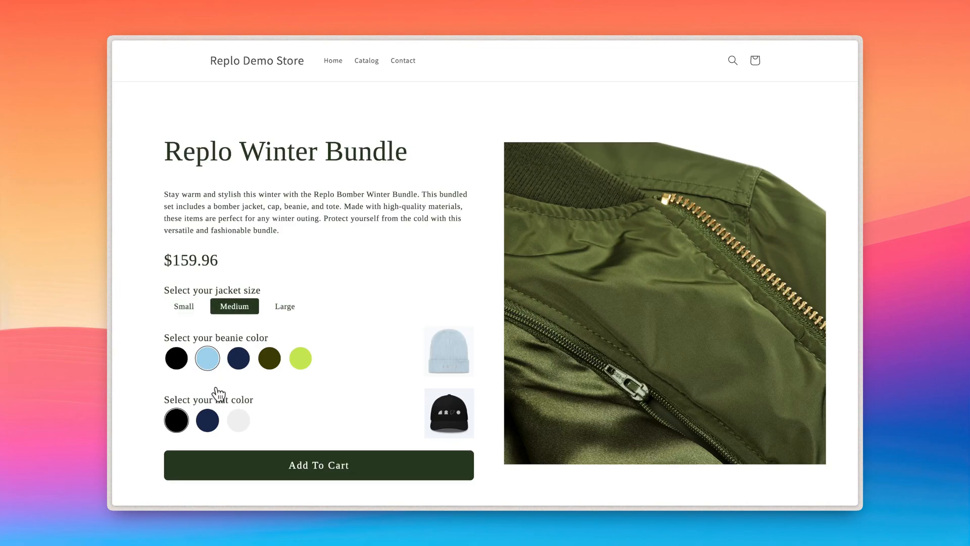
left_click(238, 420)
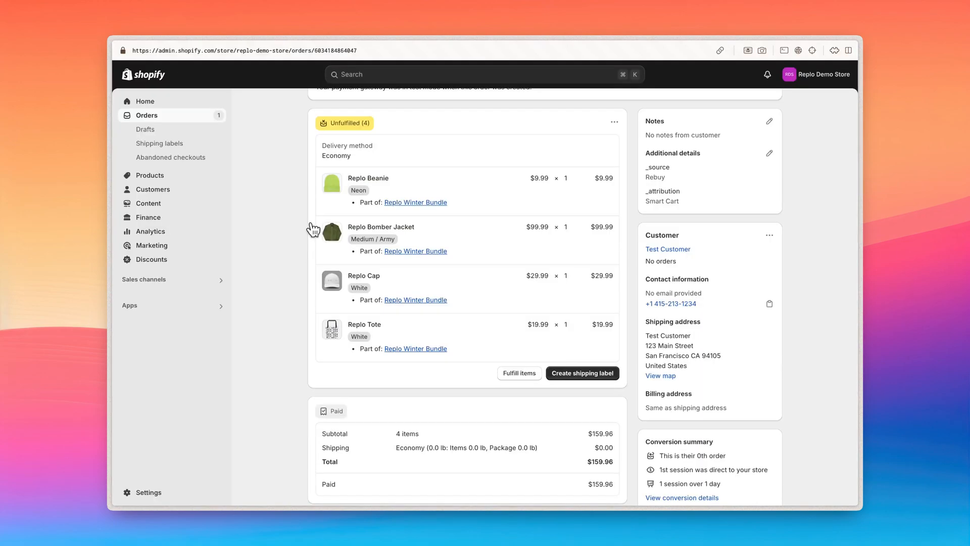
mouse_move(312, 297)
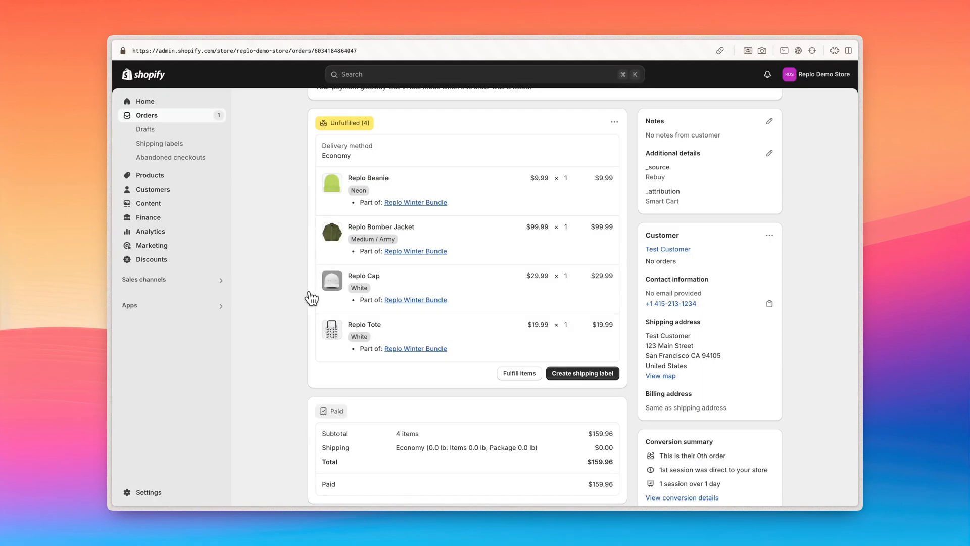
mouse_move(331, 353)
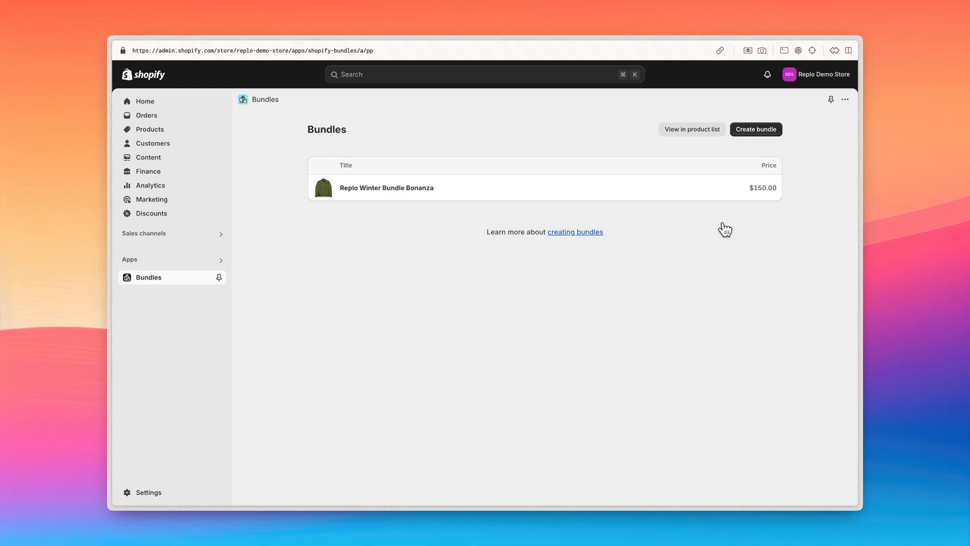
mouse_move(736, 193)
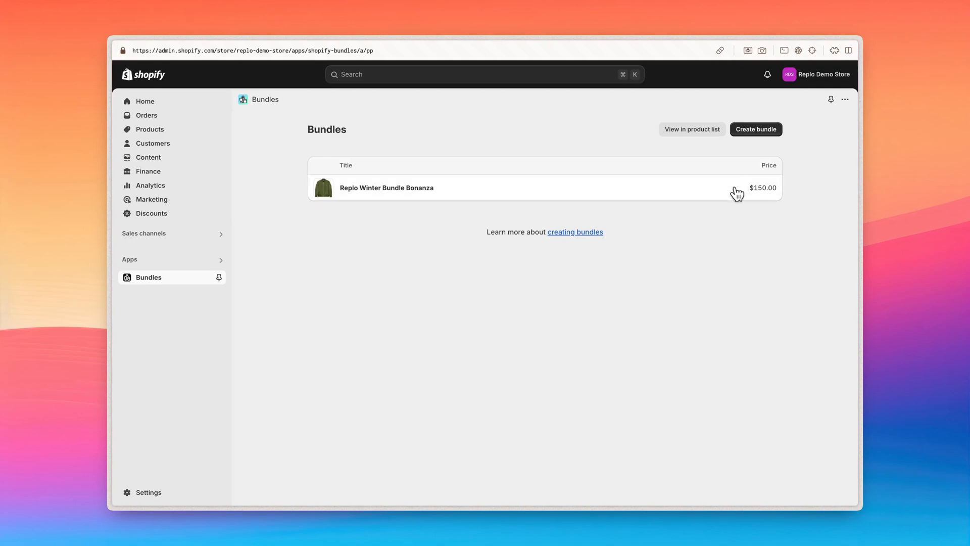
Step: Create a new bundle titled 'Replo Winter Bundle' and bring up the product picker
left_click(756, 129)
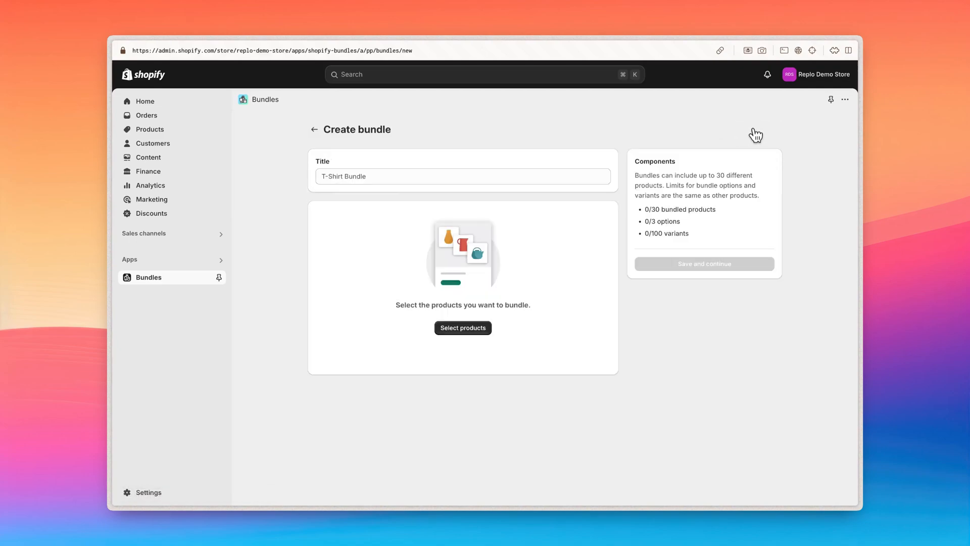
type("R")
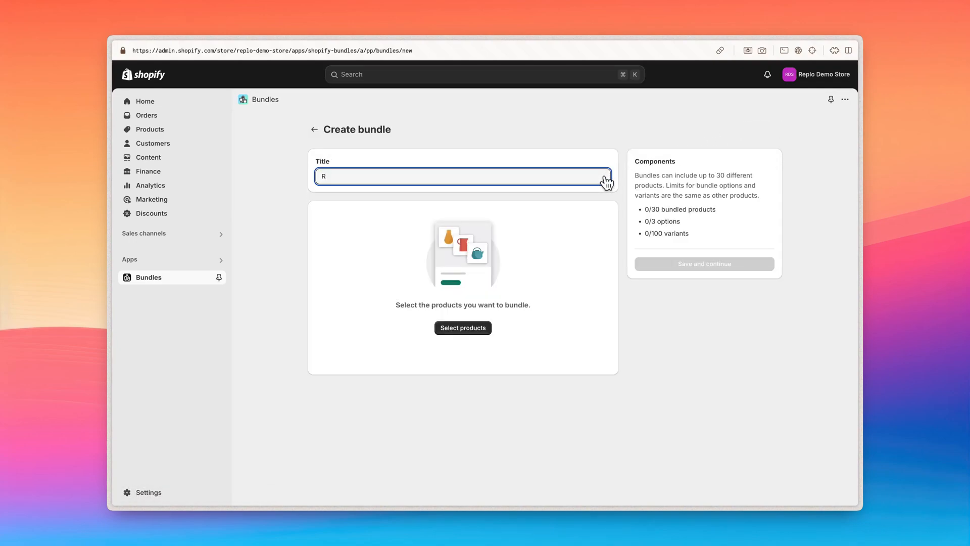
type("eplo Winter")
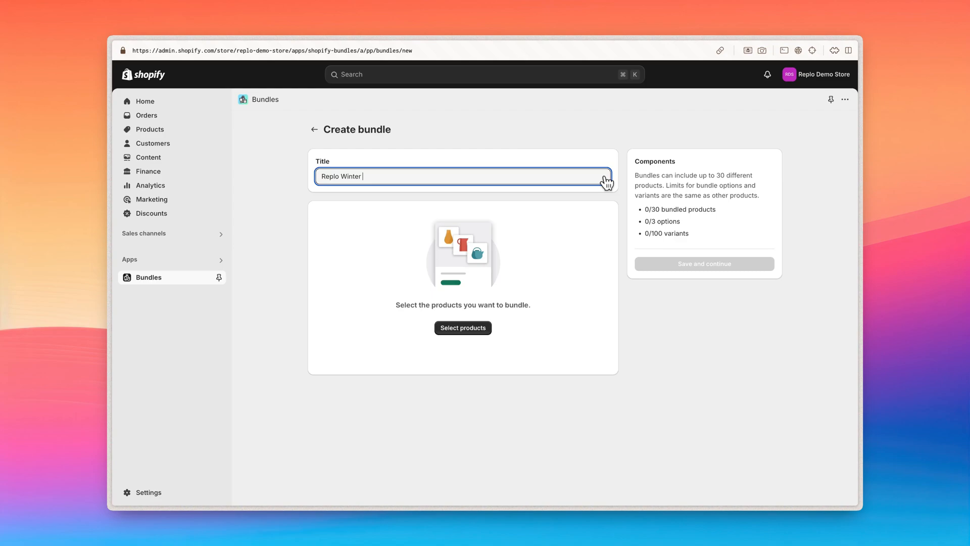
type("Bundle")
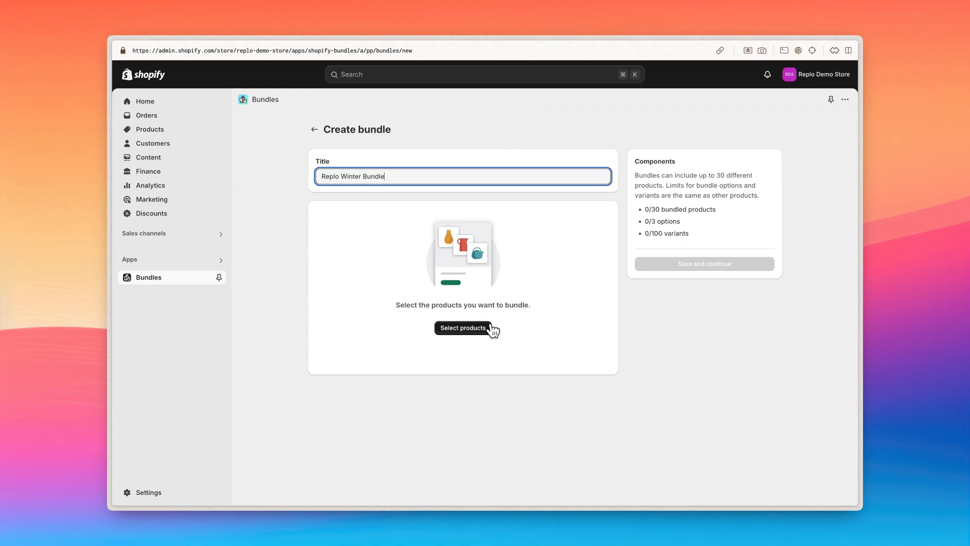
left_click(463, 328)
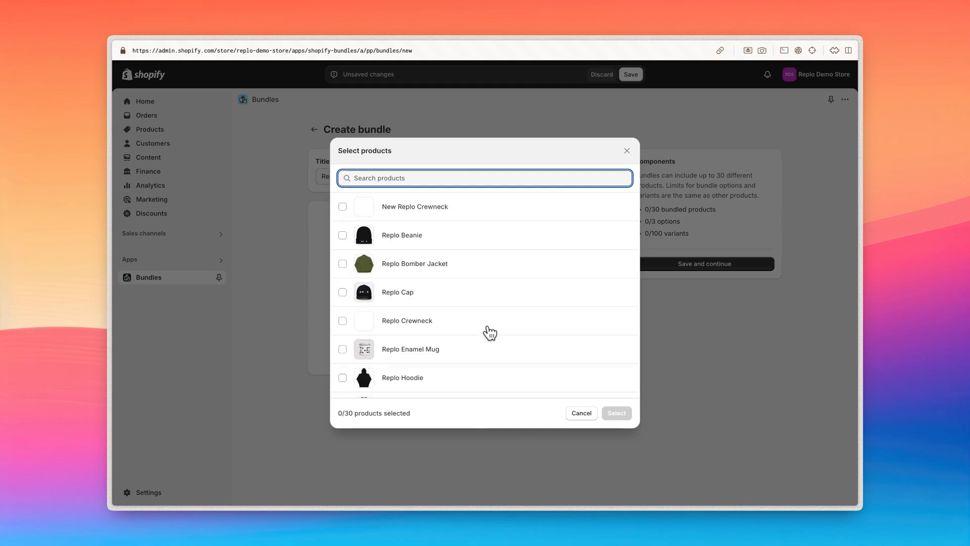
Step: Select the Replo Beanie, Bomber Jacket, Cap and Tote and confirm them for the bundle
left_click(343, 263)
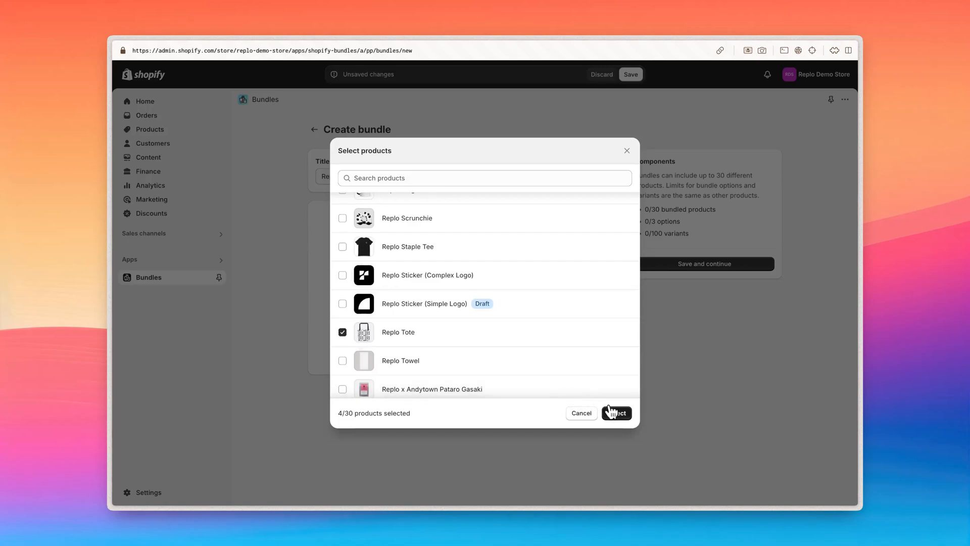
left_click(616, 412)
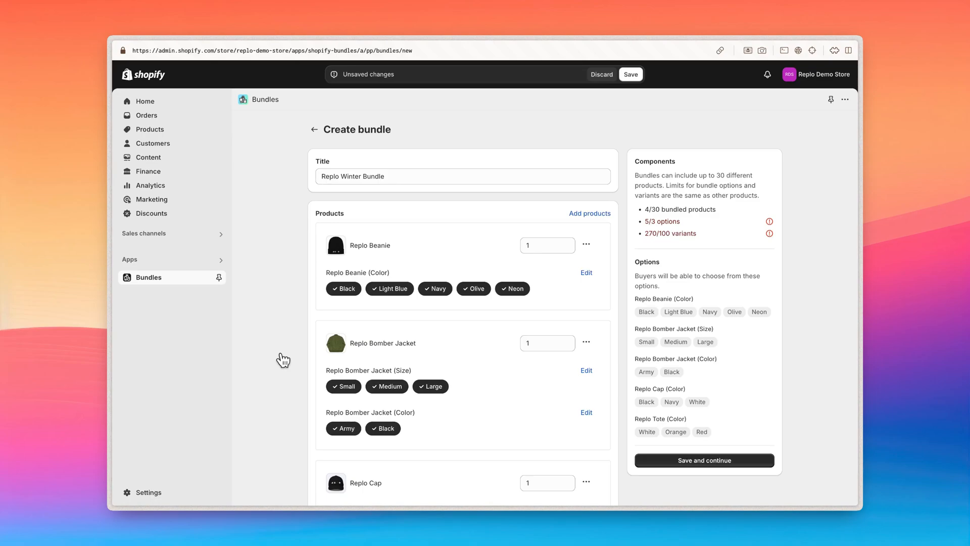
mouse_move(304, 385)
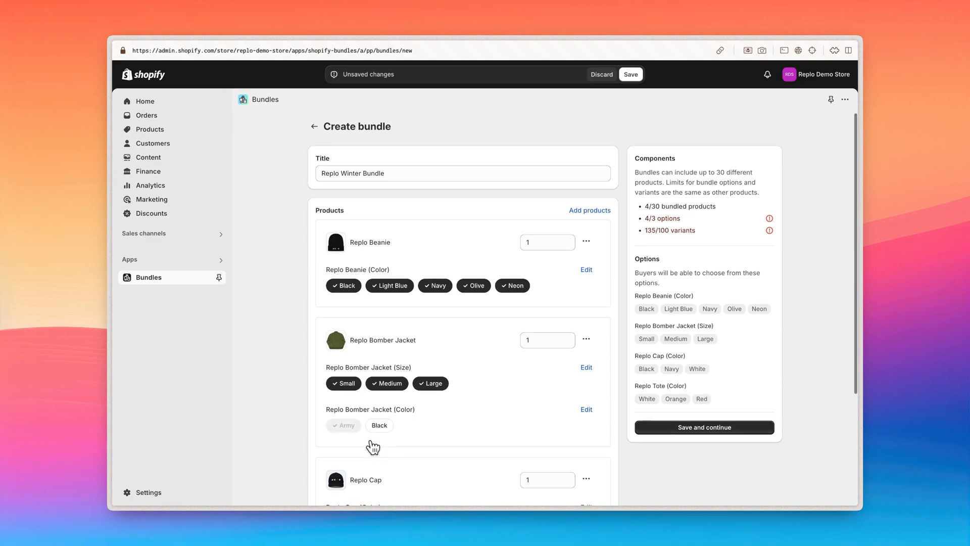
Step: Remove Orange and Red from the Replo Tote colour choices
scroll("down", 3)
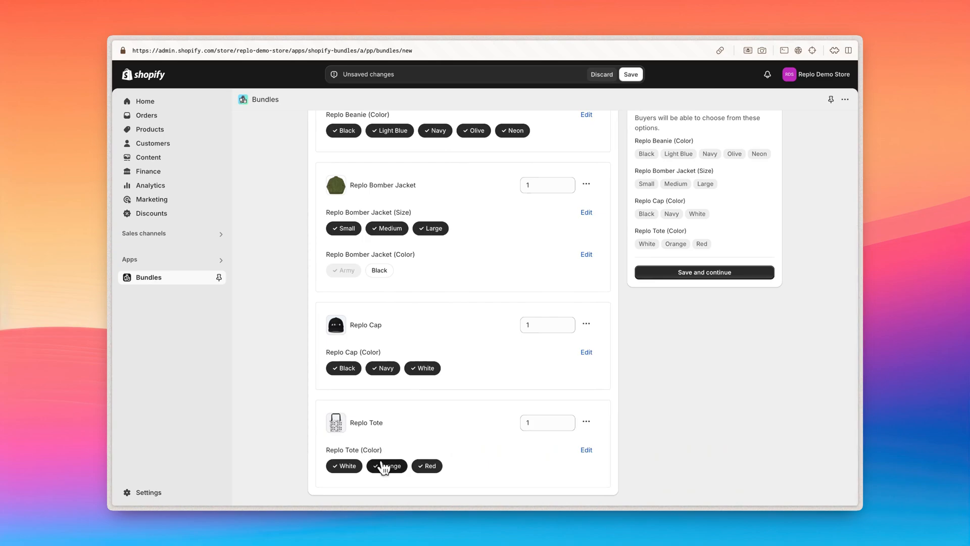
left_click(386, 465)
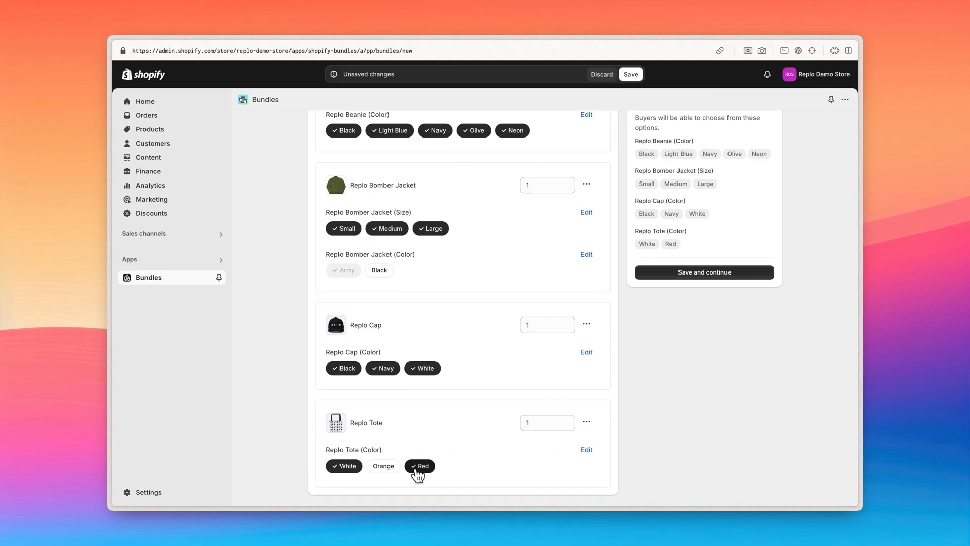
left_click(419, 466)
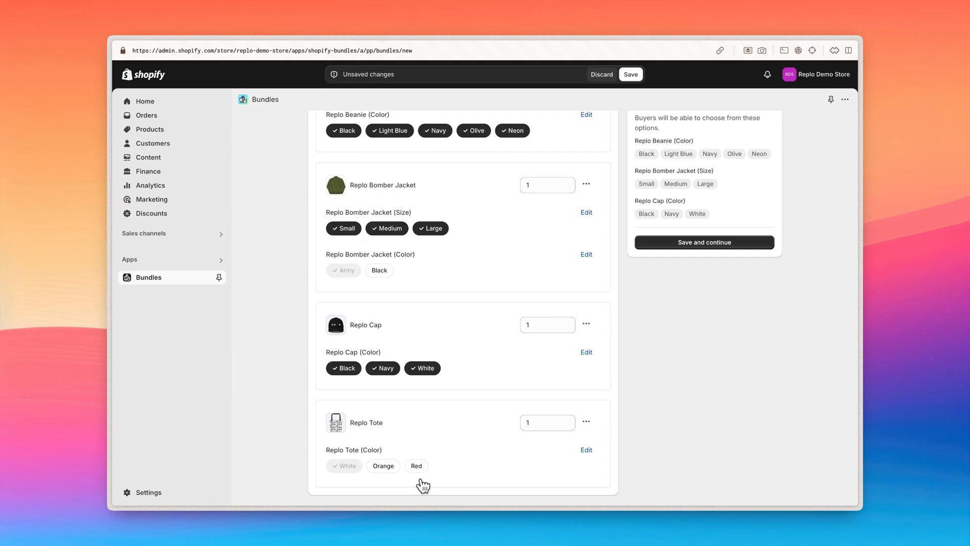
mouse_move(742, 302)
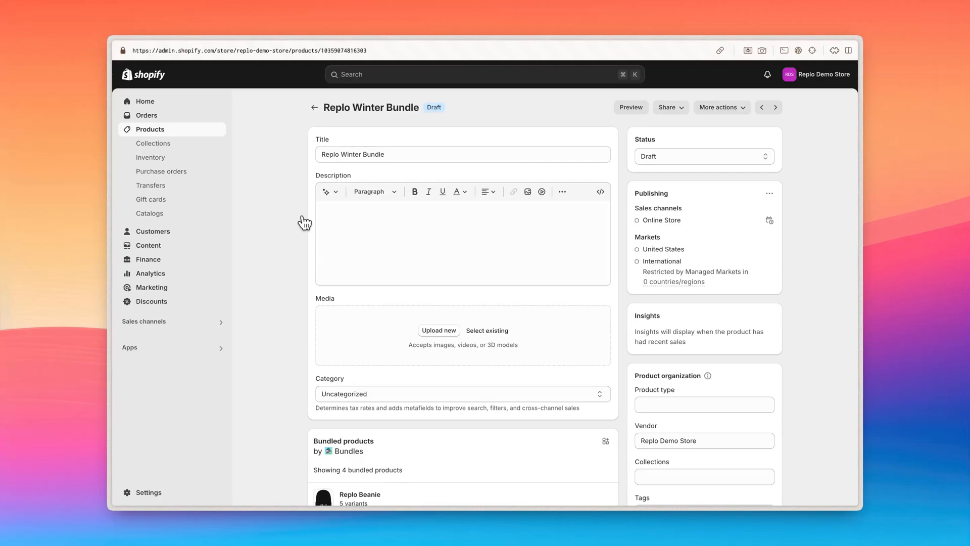
Step: Review the Bundled products list on the new Replo Winter Bundle product page
scroll("down", 3)
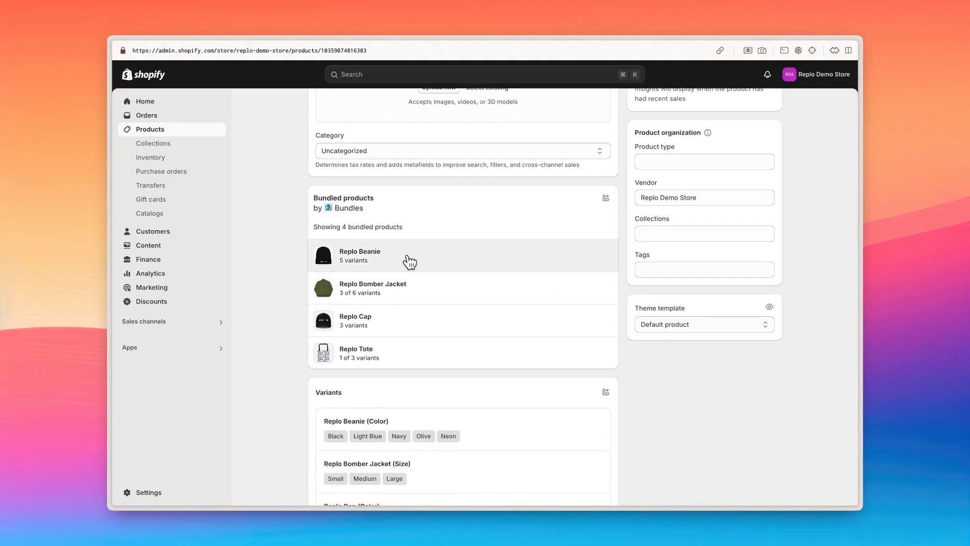
mouse_move(414, 322)
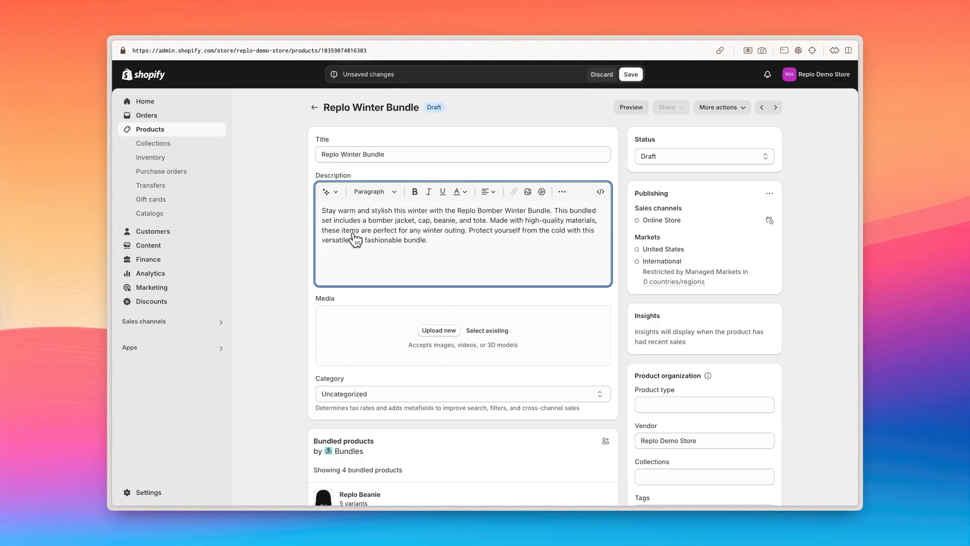
mouse_move(478, 316)
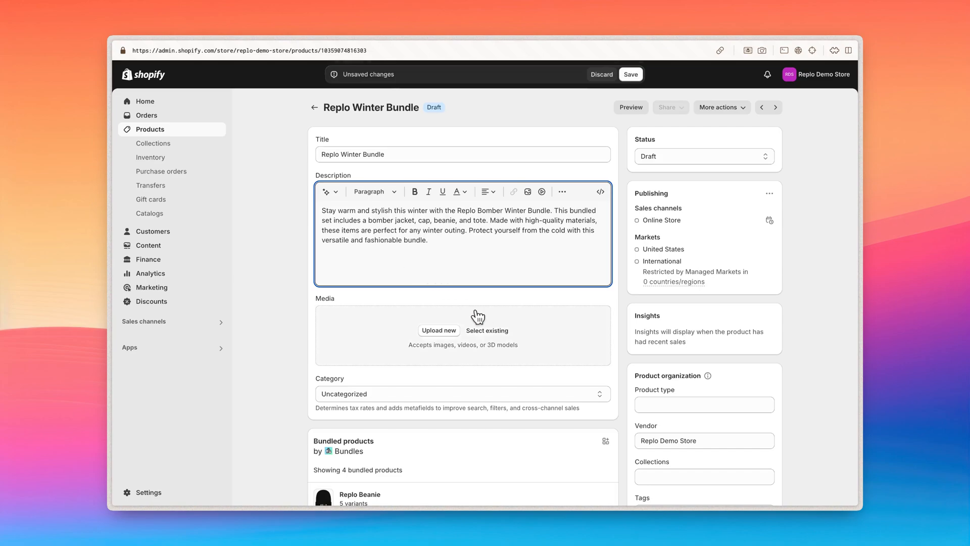
Step: Attach the green jacket zipper photo from existing files and save the bundle product
left_click(487, 329)
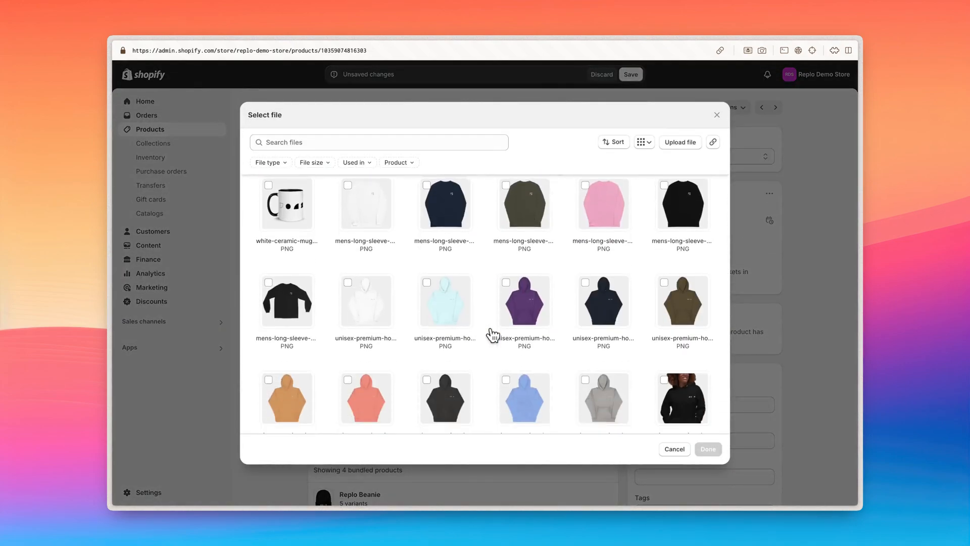
scroll("down", 3)
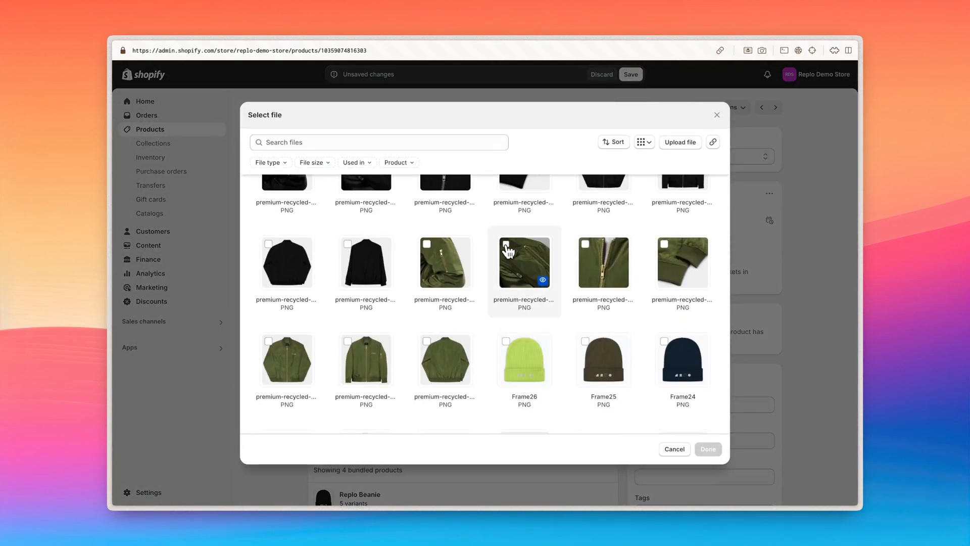
left_click(708, 449)
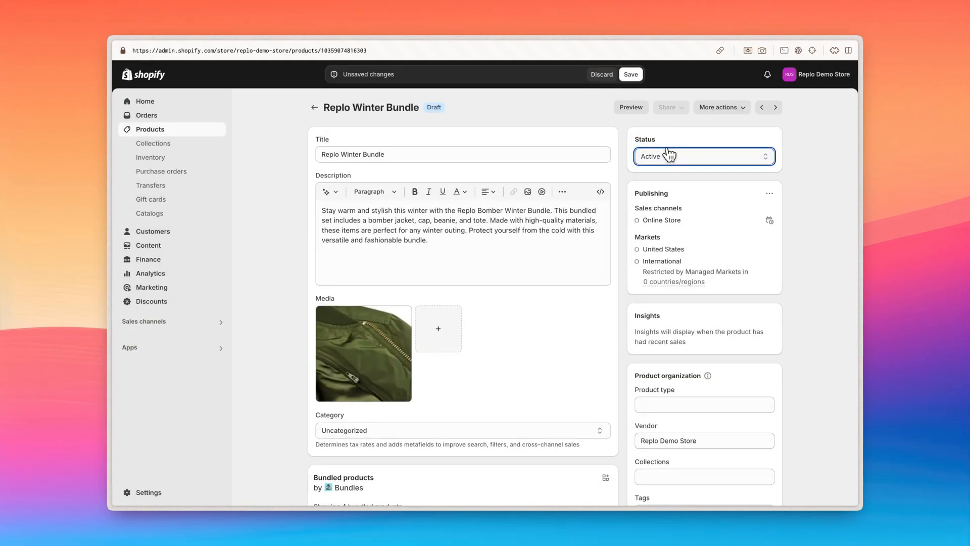
mouse_move(647, 87)
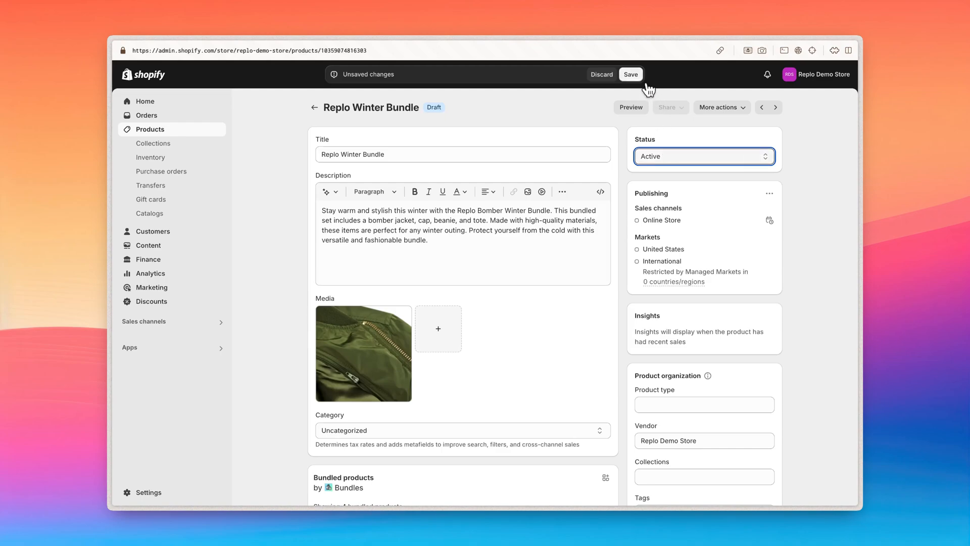
left_click(630, 75)
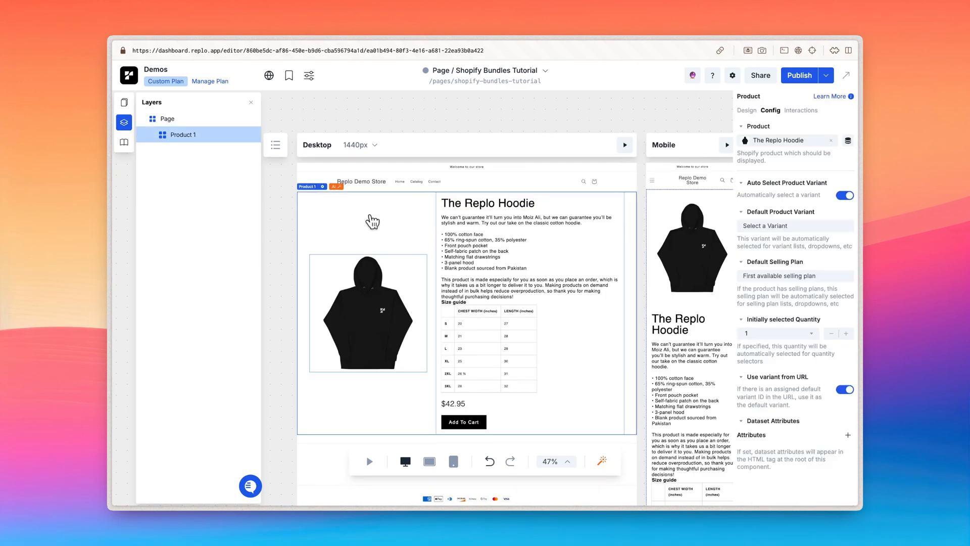
mouse_move(741, 153)
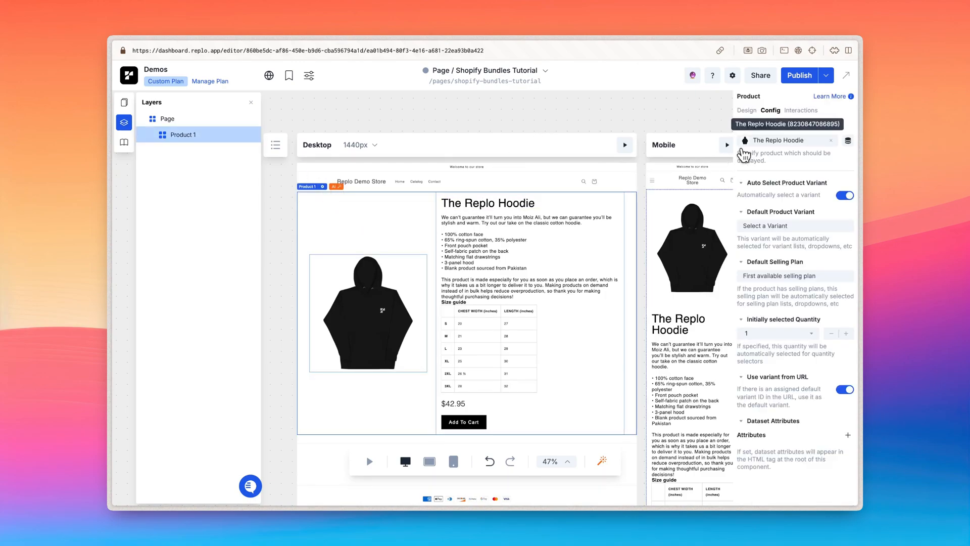
Step: Search the product picker for 'bundle' and choose Replo Winter Bundle
left_click(786, 140)
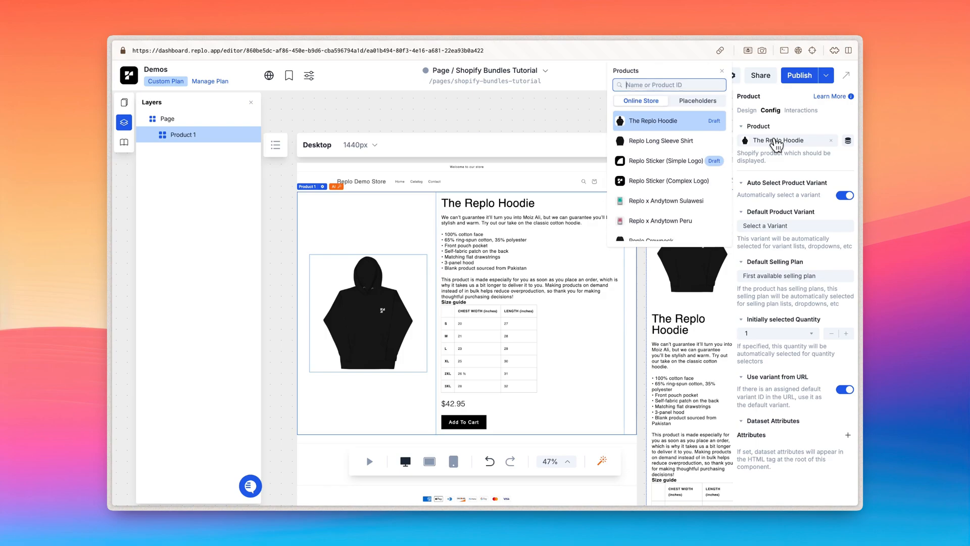
type("bundle")
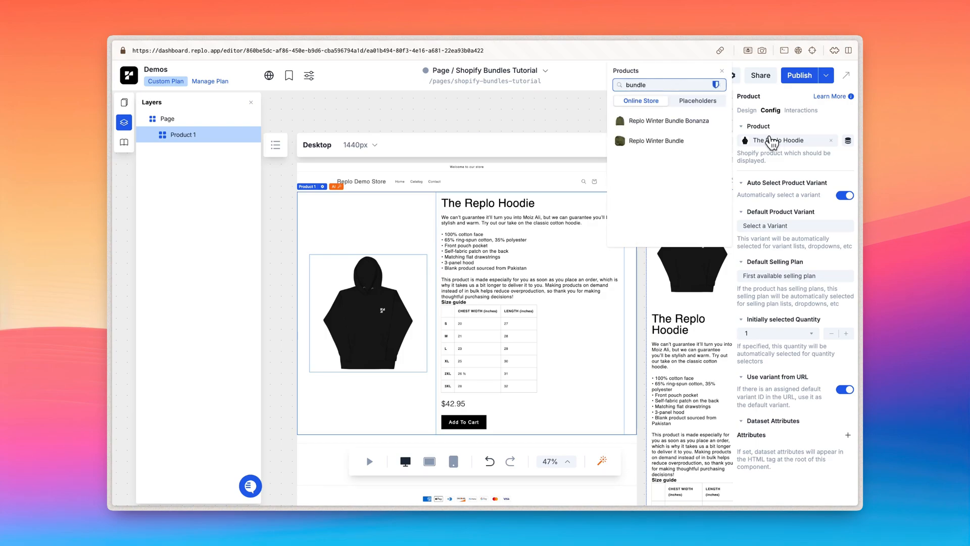
left_click(655, 141)
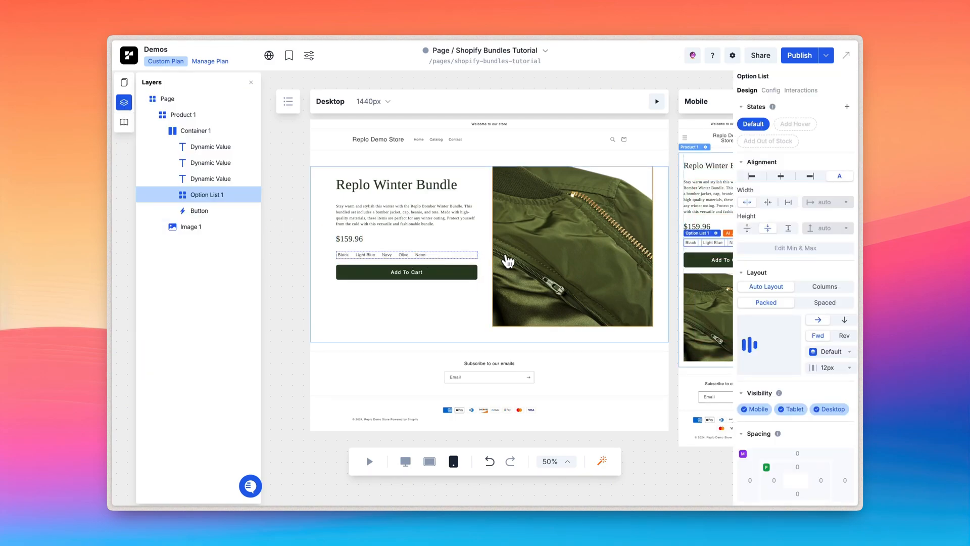
Step: Set the option list's Option to Replo Bomber Jacket (Size) in Config
left_click(770, 89)
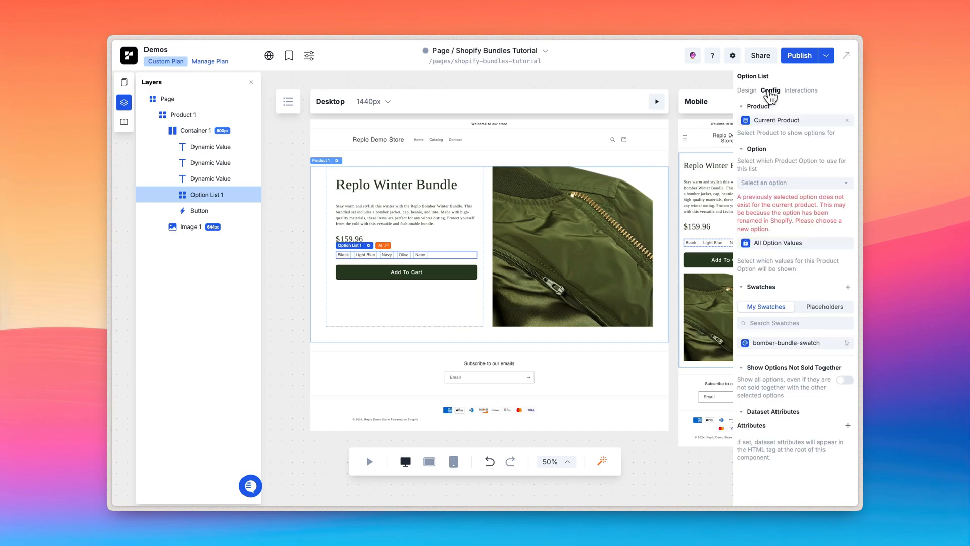
left_click(794, 183)
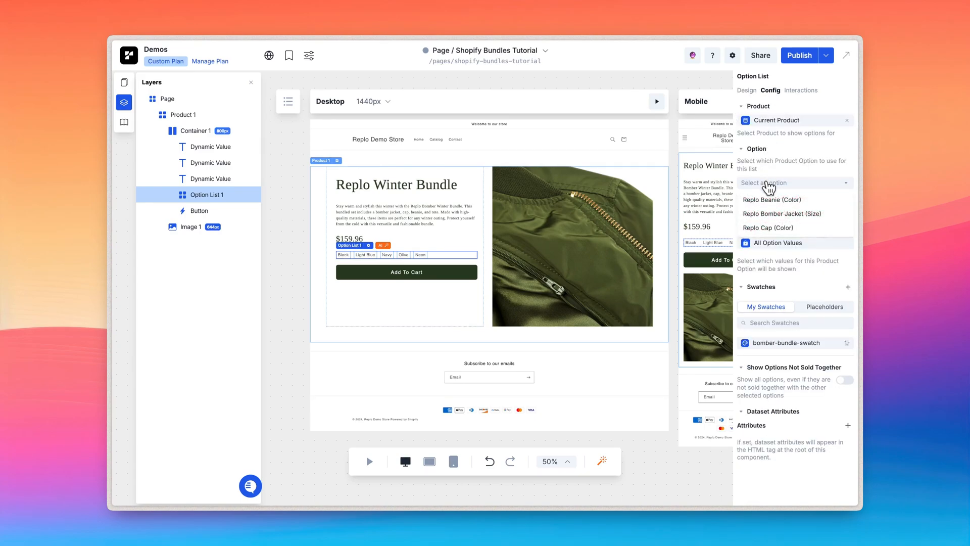
left_click(782, 214)
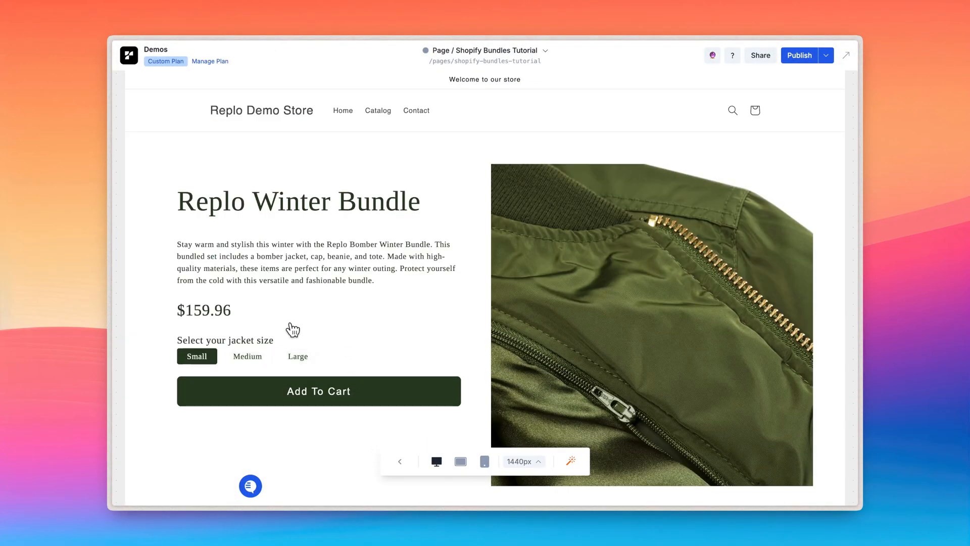
Step: Try the Medium and Large jacket sizes in preview, then return to the editor
left_click(297, 356)
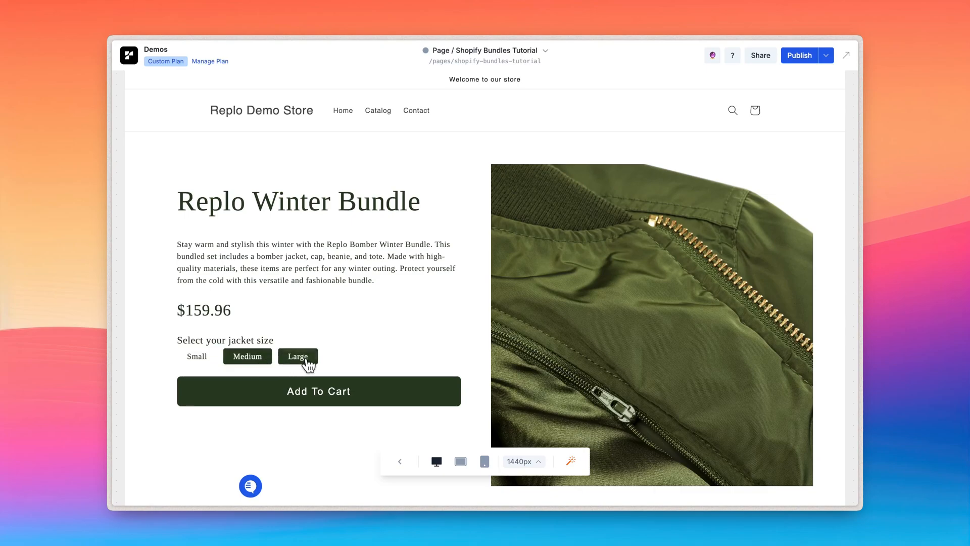
left_click(297, 355)
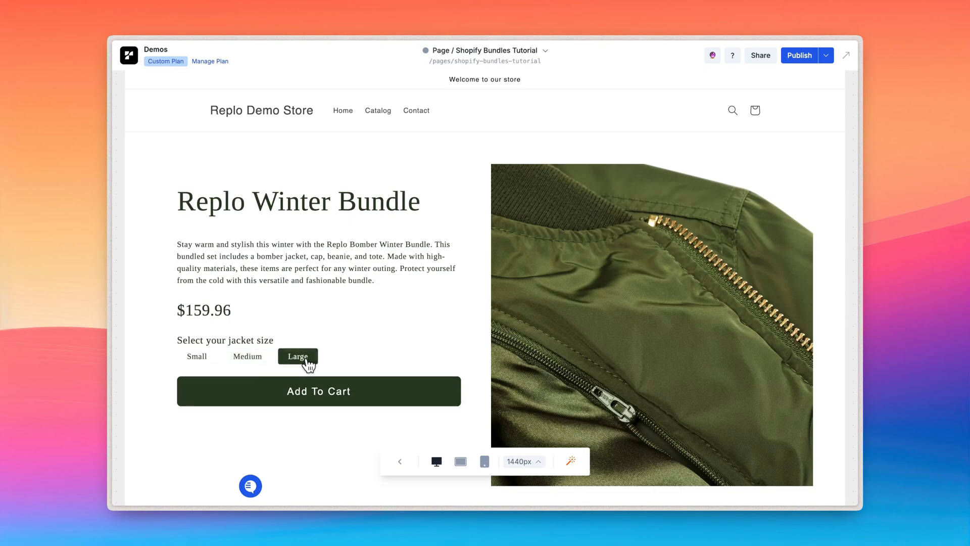
left_click(125, 101)
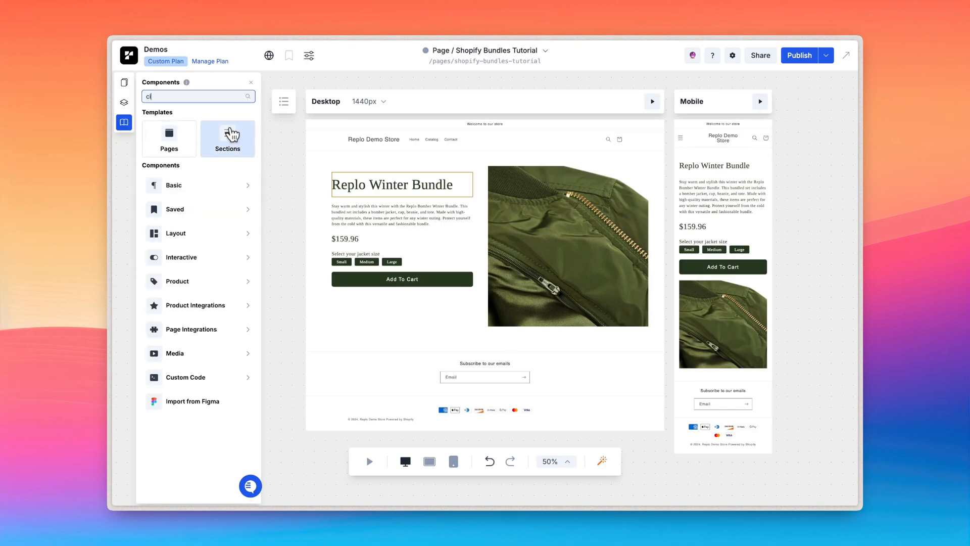
Step: Find the Circular Option List component and place it under the jacket sizes
type("circul")
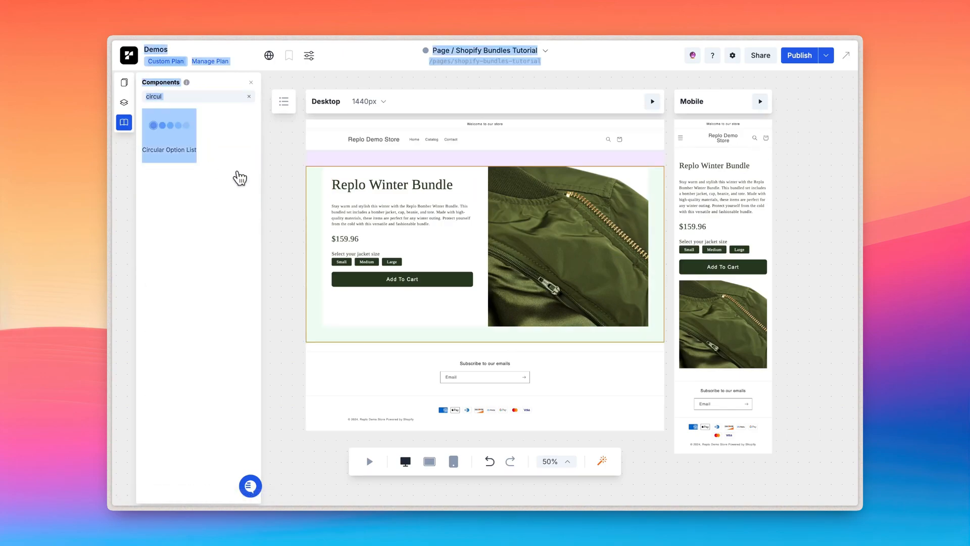
left_click_drag(169, 123, 365, 265)
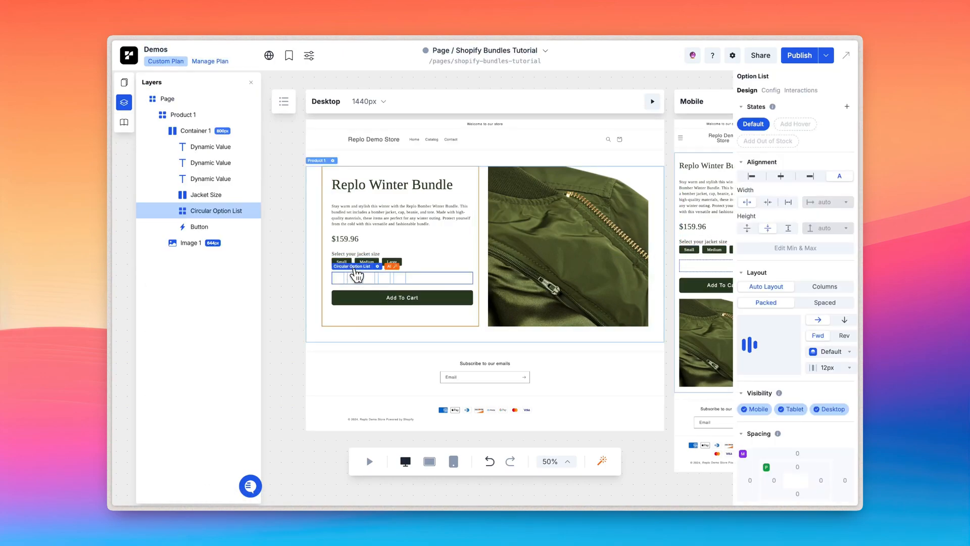
left_click(770, 90)
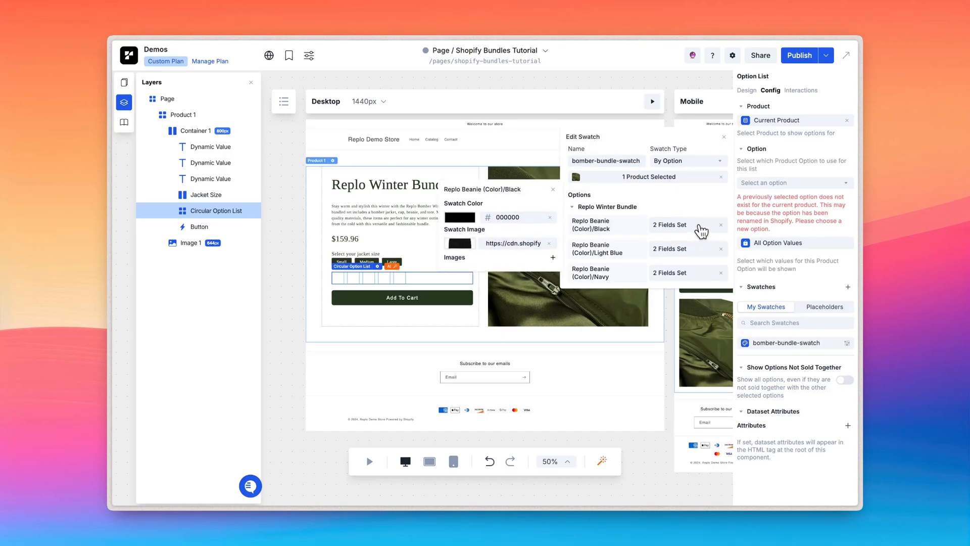
mouse_move(522, 228)
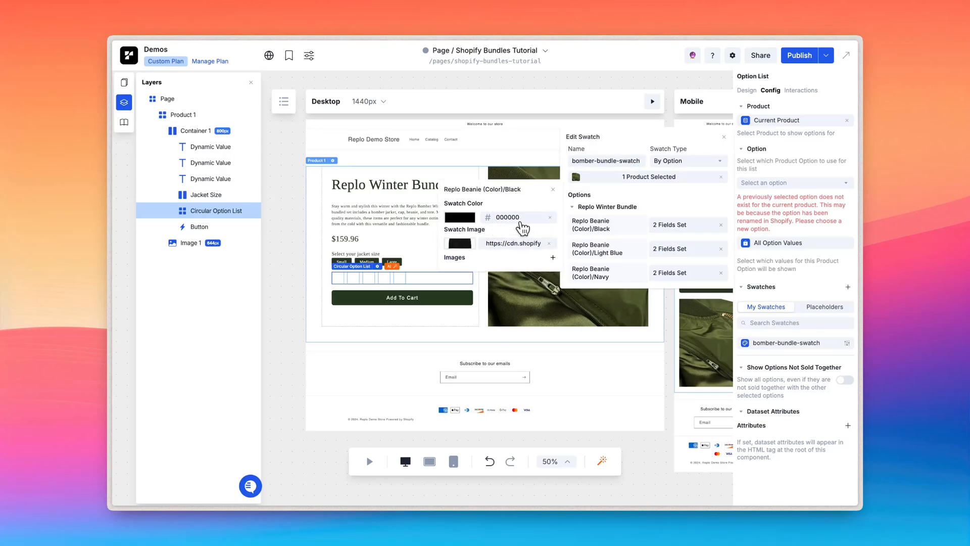
mouse_move(540, 256)
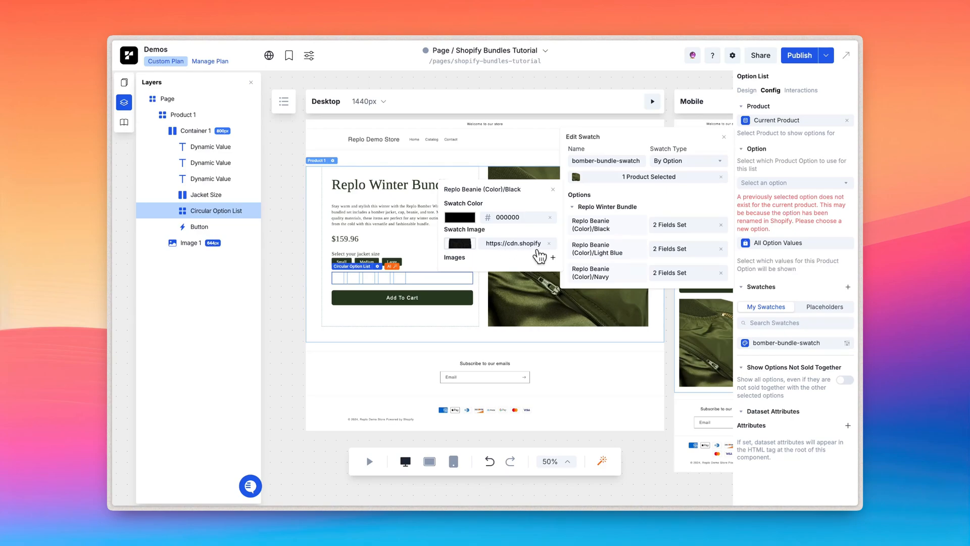
Step: Keep swatches assigned by option and set Option to Replo Beanie (Color)
left_click(688, 161)
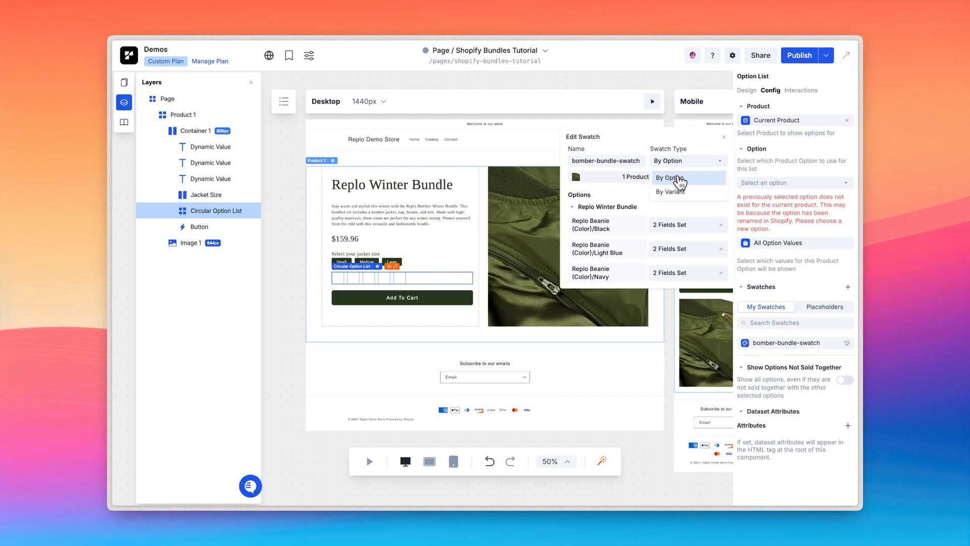
left_click(669, 177)
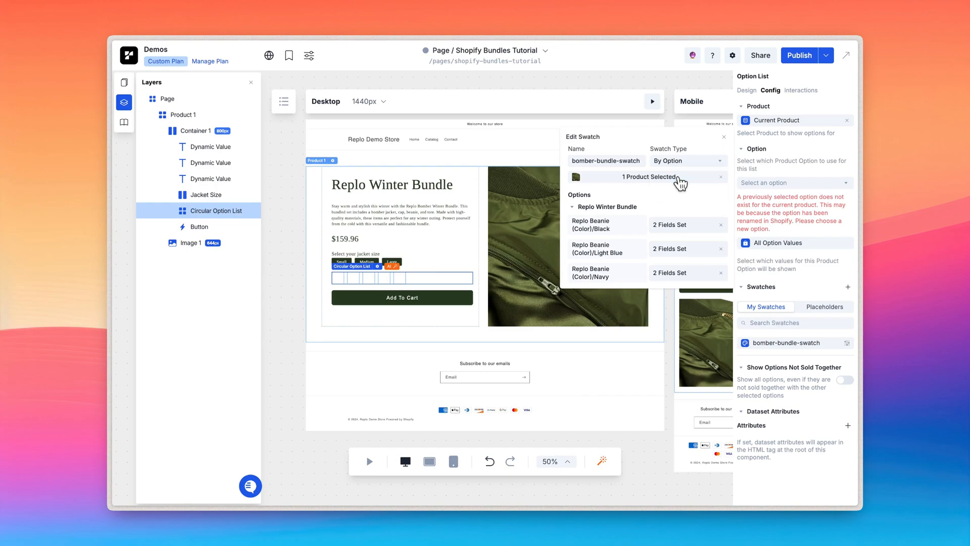
mouse_move(754, 195)
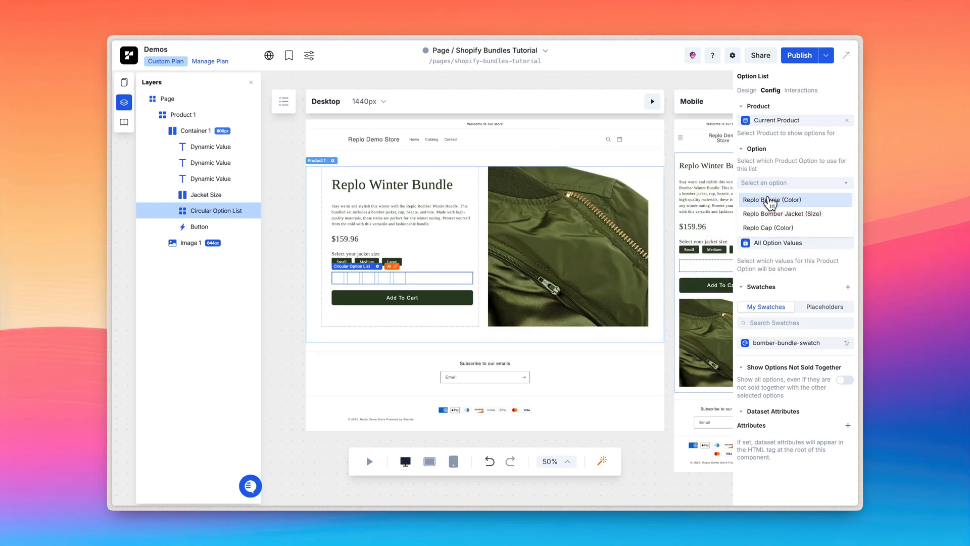
left_click(772, 199)
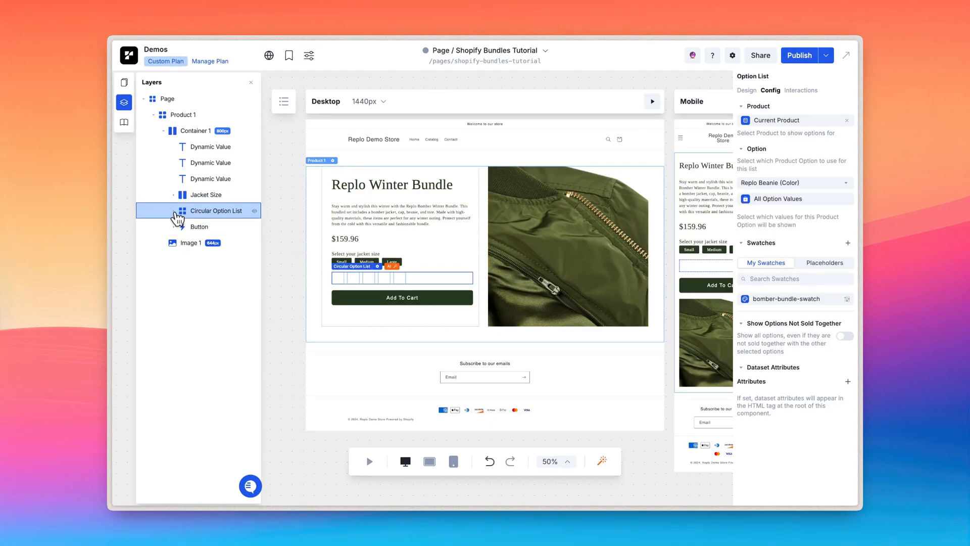
Step: Bind the Inner Circle background to Repeated Option > Swatches > Color as a dynamic property
left_click(174, 210)
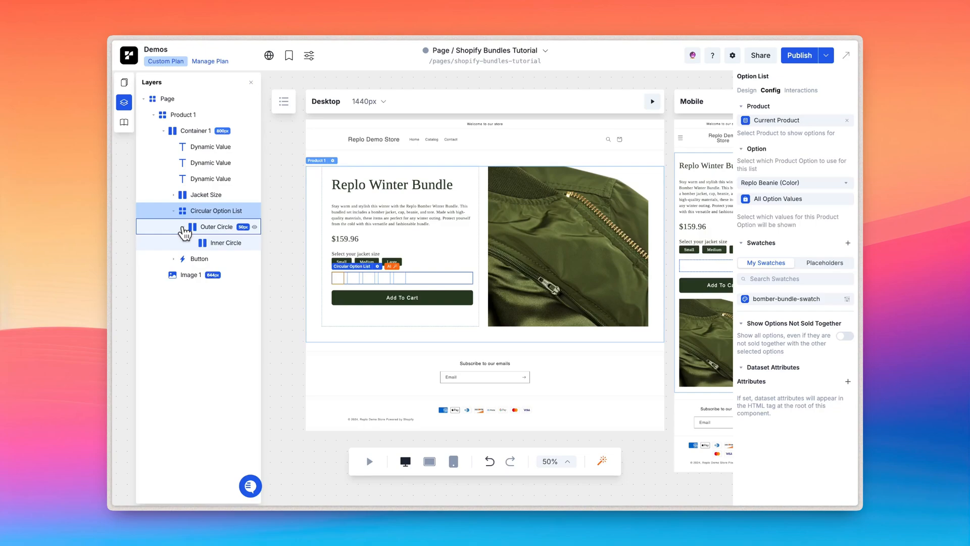
left_click(226, 243)
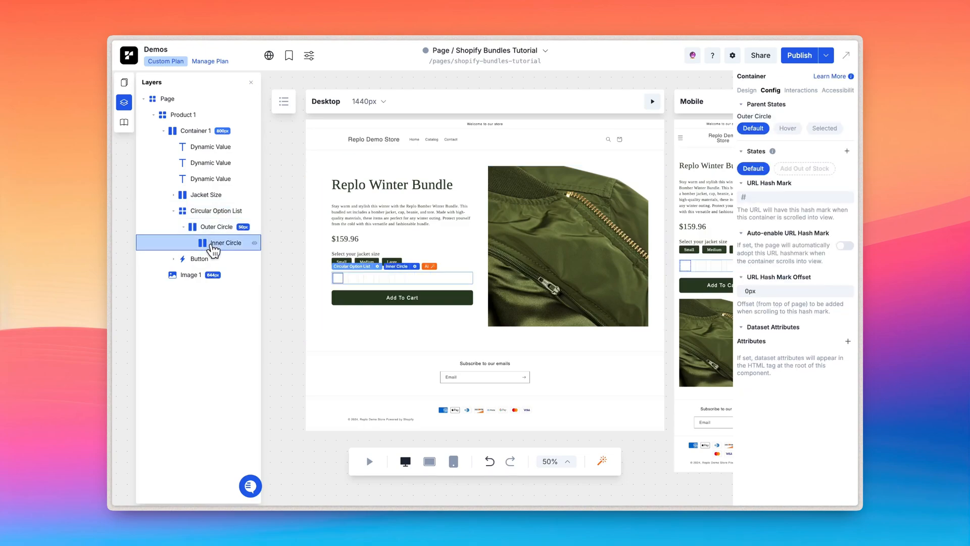
left_click(747, 90)
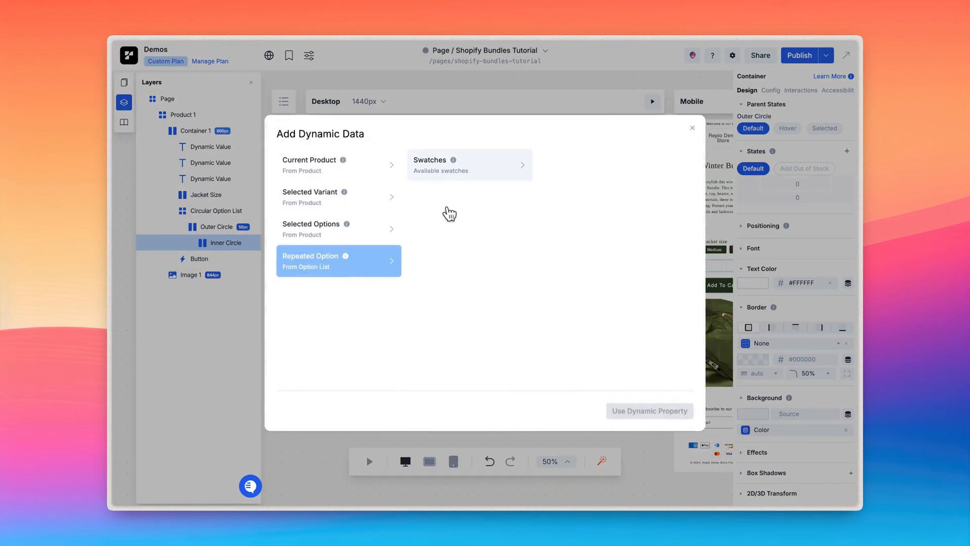
left_click(469, 164)
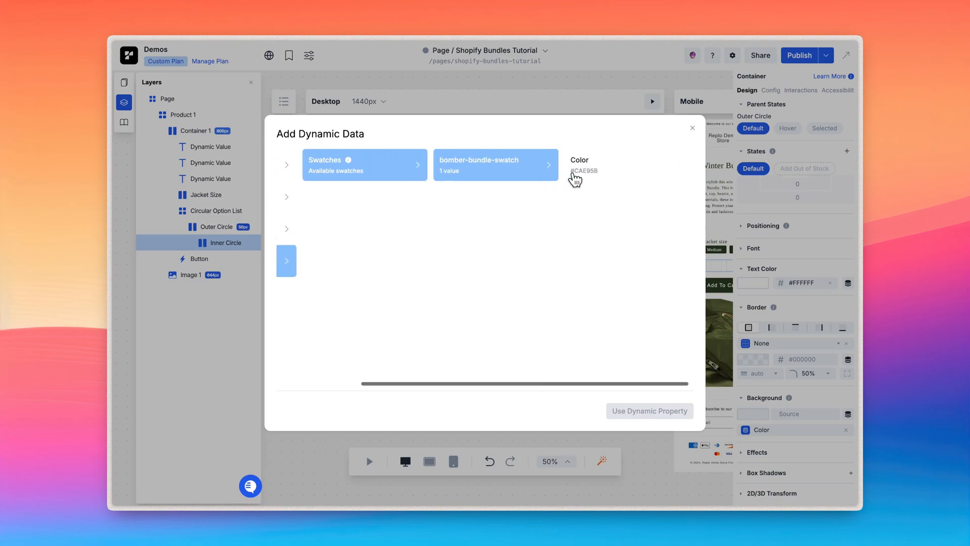
left_click(627, 165)
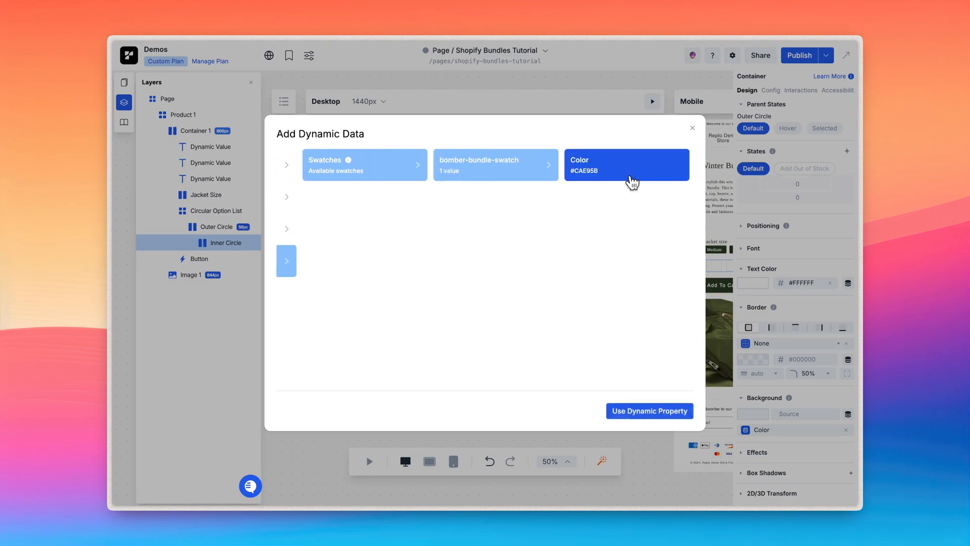
left_click(650, 411)
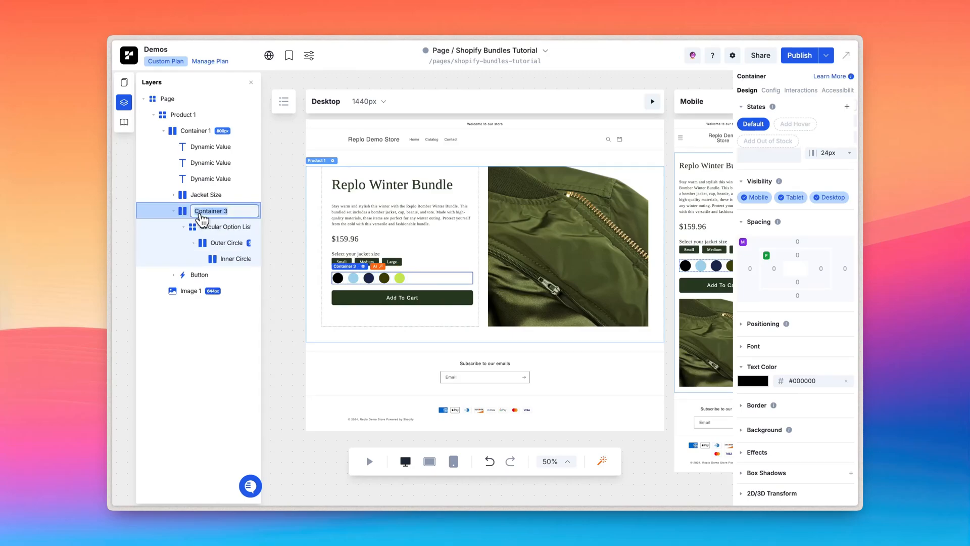
Step: Rename the layer to 'Beanie Col' and search the Image 2 data for 'image'
type("Beanie Col")
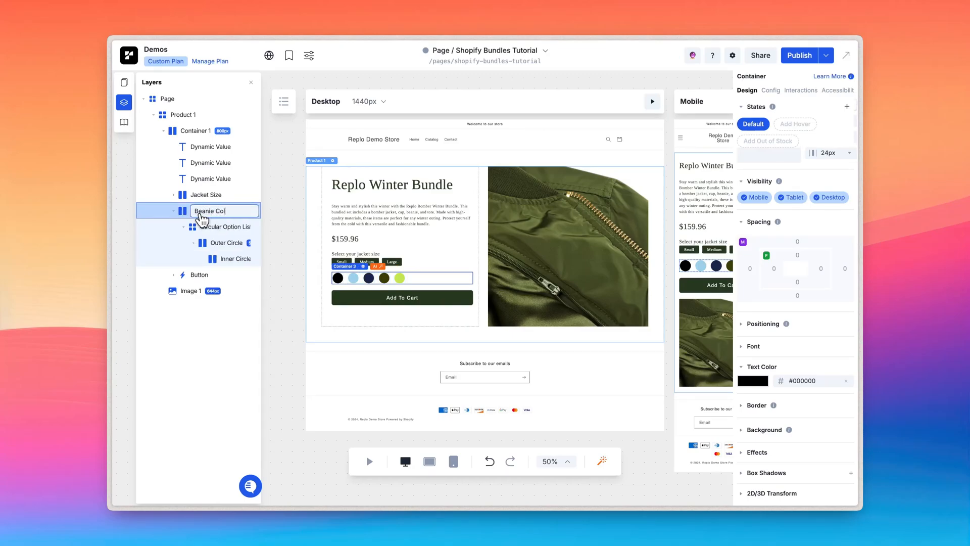
key("Enter")
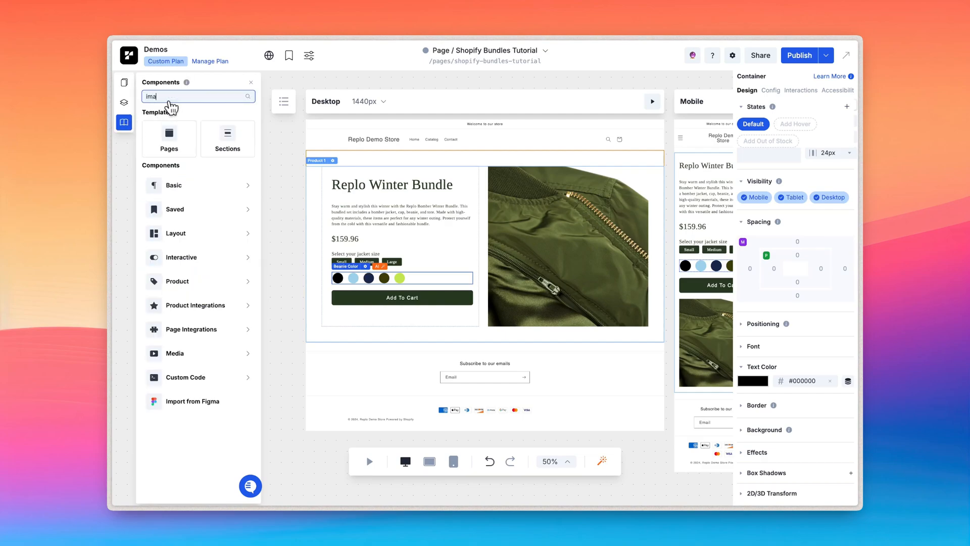
type("image")
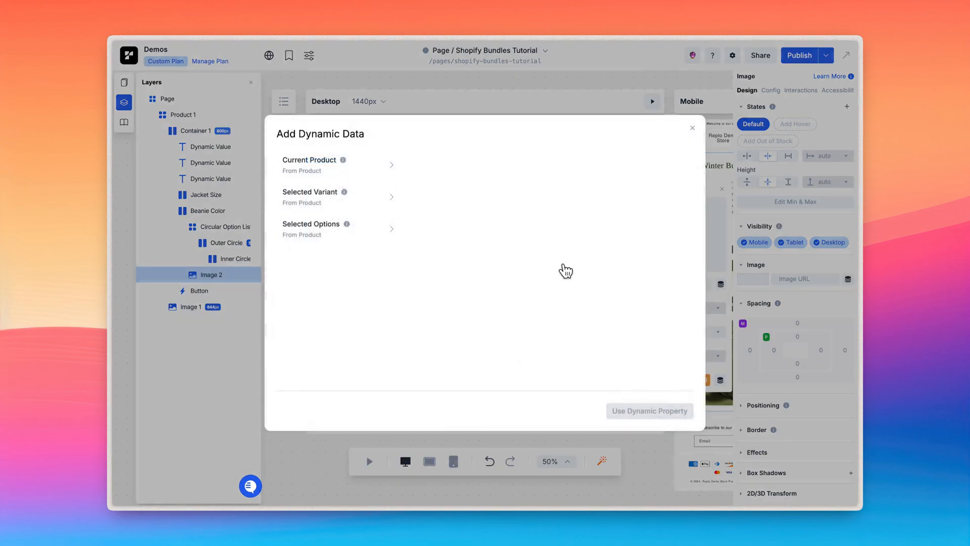
Step: Bind the picture to Selected Options > Replo Beanie (Color) > Swatches > Image dynamically
left_click(311, 223)
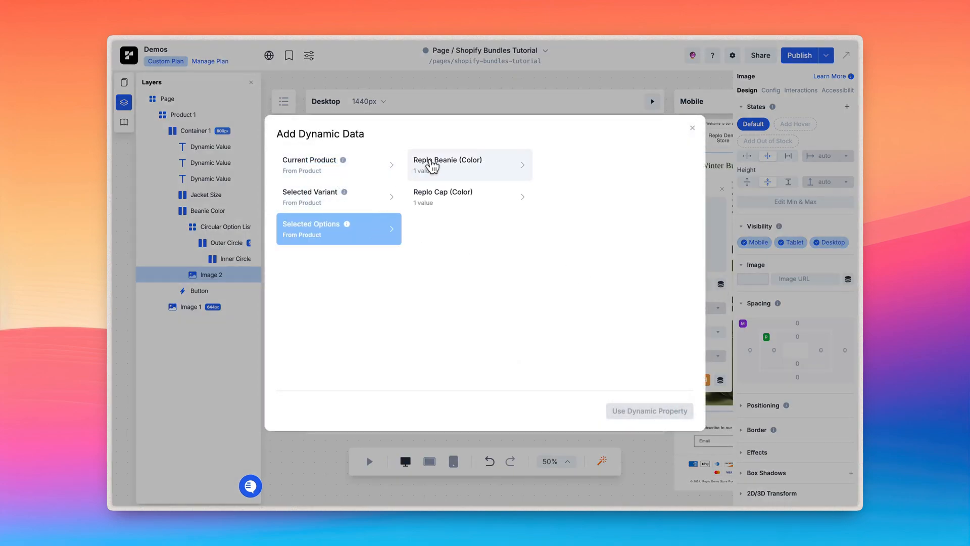
left_click(447, 165)
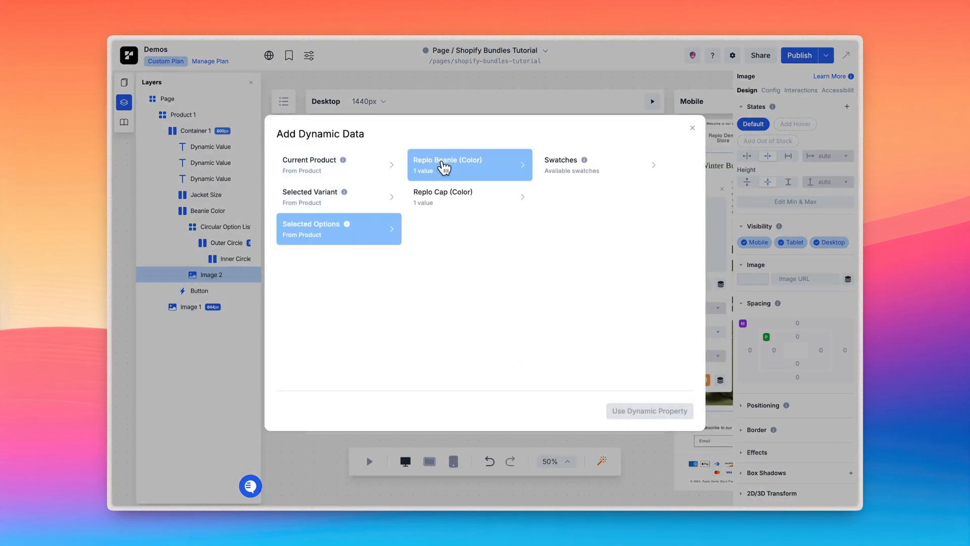
left_click(566, 165)
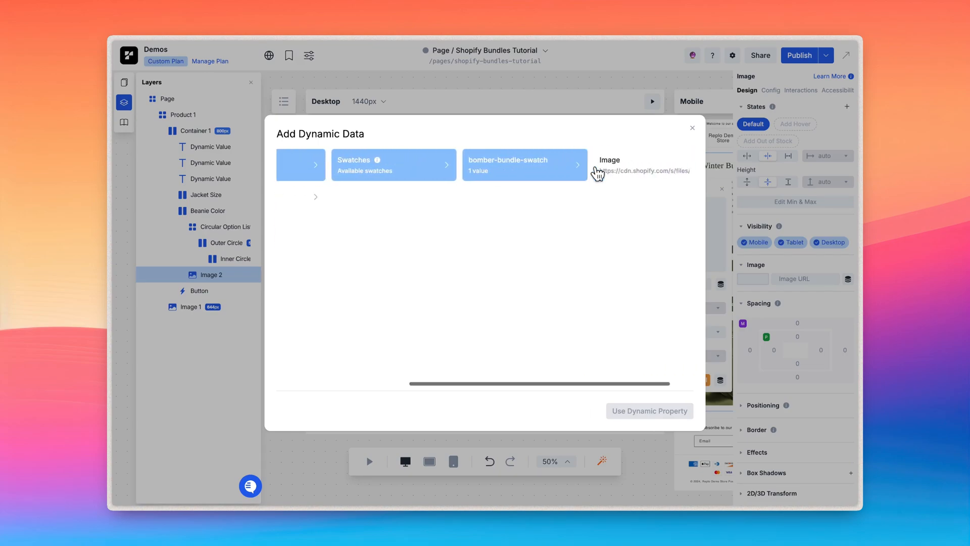
left_click(616, 164)
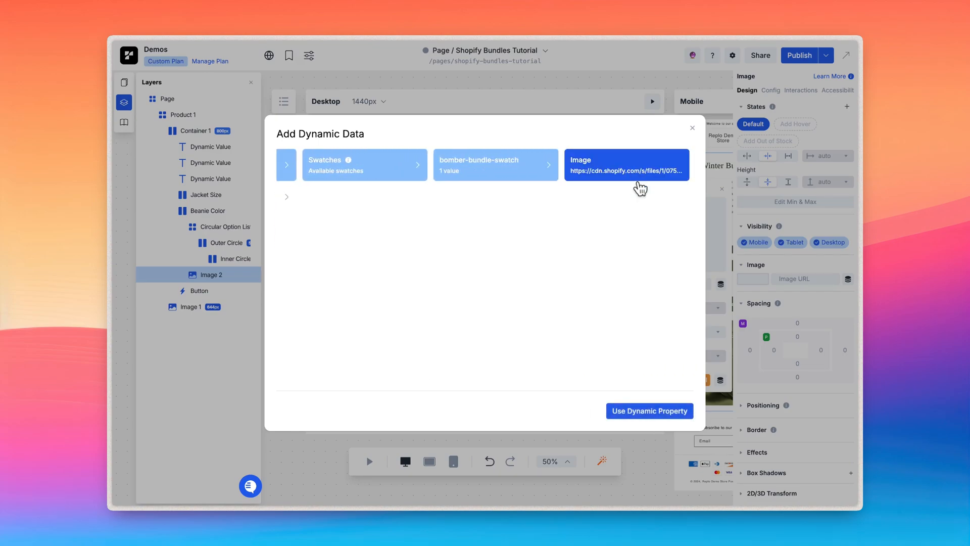
left_click(649, 410)
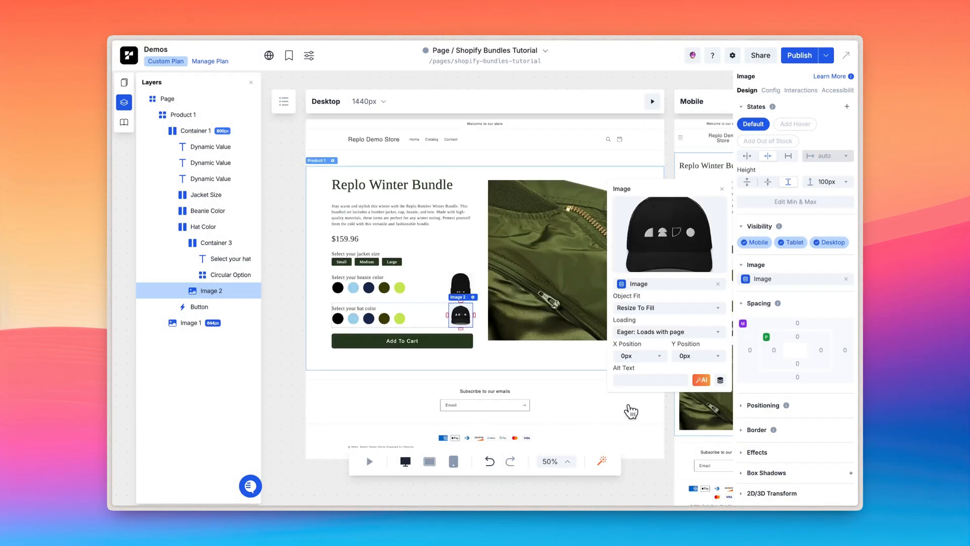
Step: Close the Hat Color image popover after binding it to the Replo Cap swatch image
left_click(230, 275)
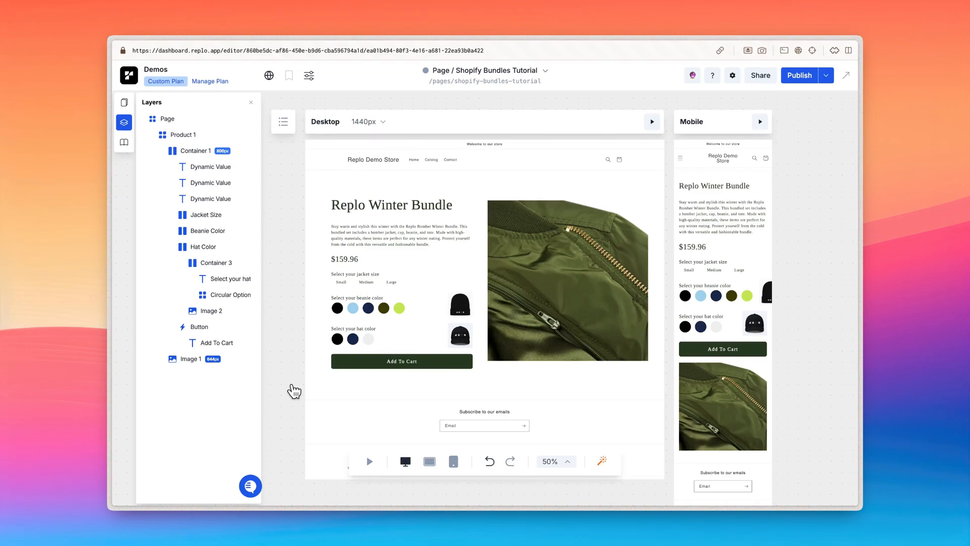
mouse_move(787, 125)
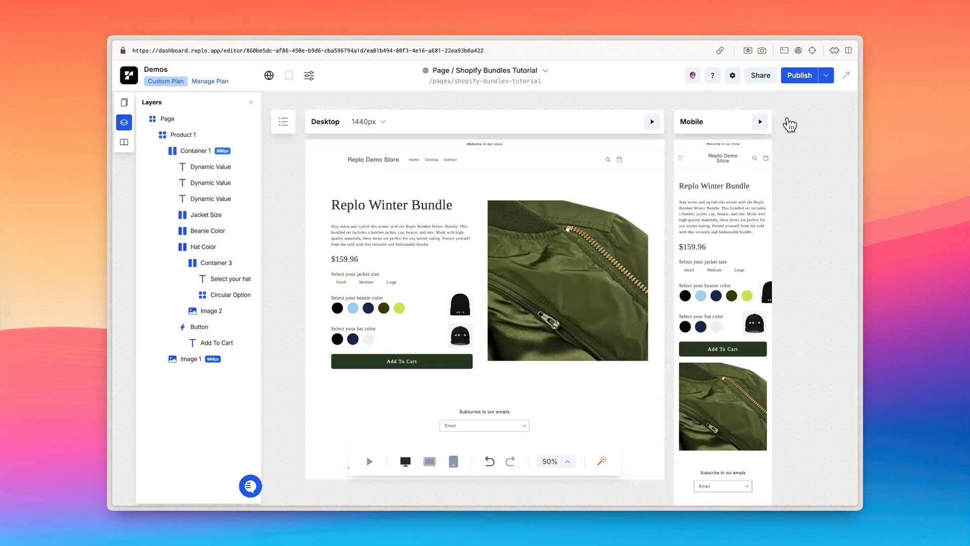
Step: View the bundle page preview in the browser from the Publish dropdown
left_click(825, 75)
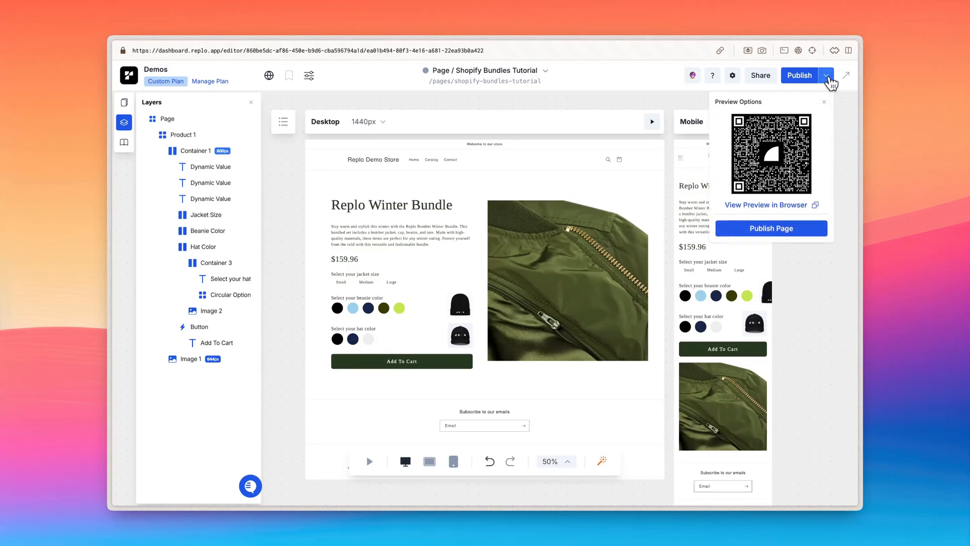
left_click(766, 204)
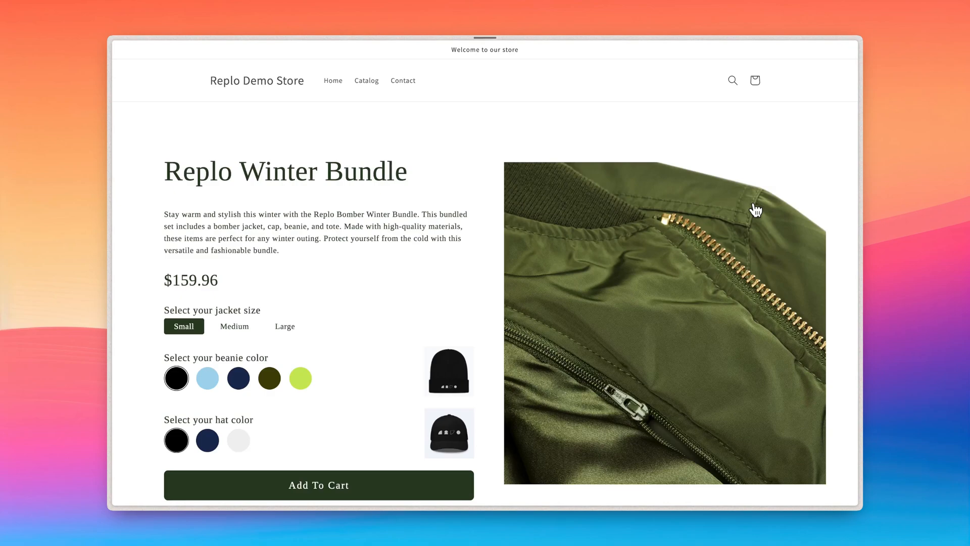
scroll("down", 3)
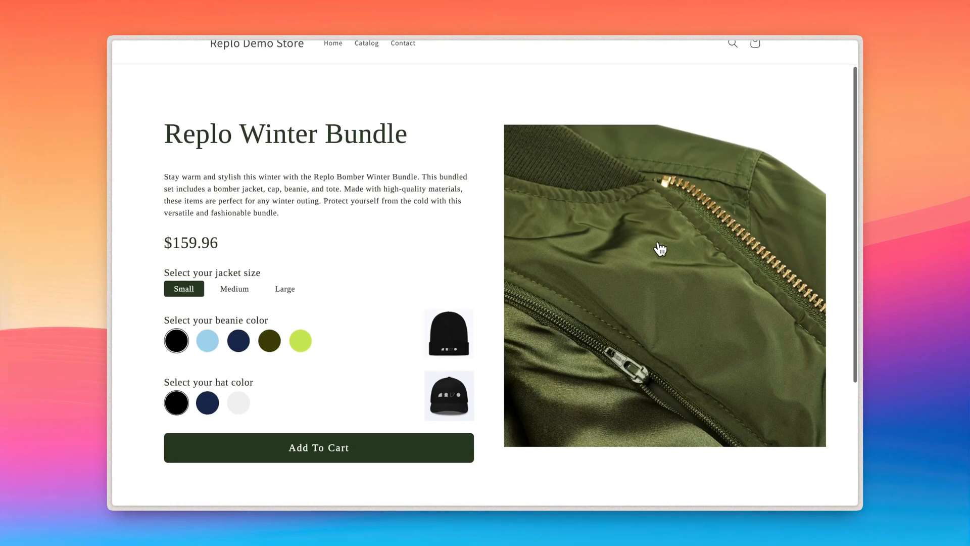
Step: Choose Medium jacket, lime green beanie and white cap, and add the bundle to cart
left_click(234, 225)
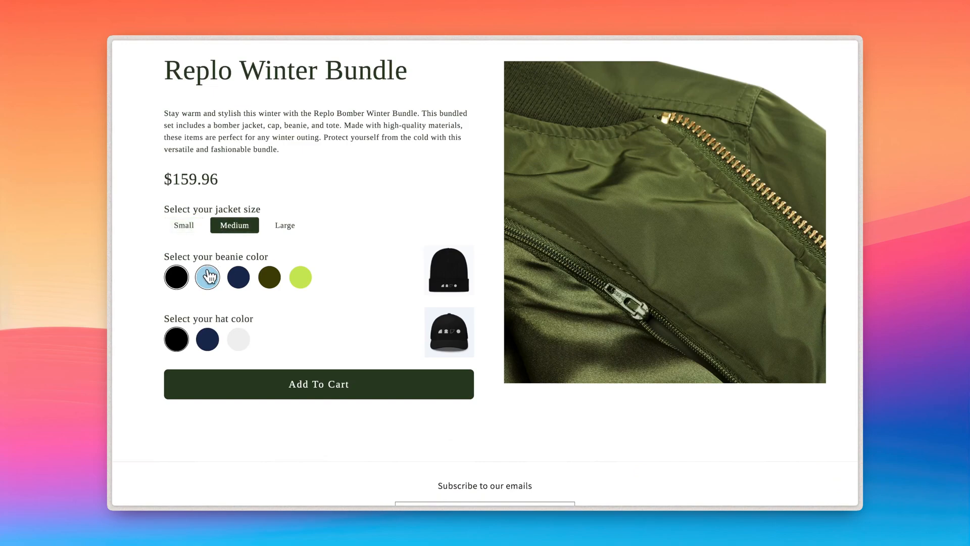
left_click(238, 277)
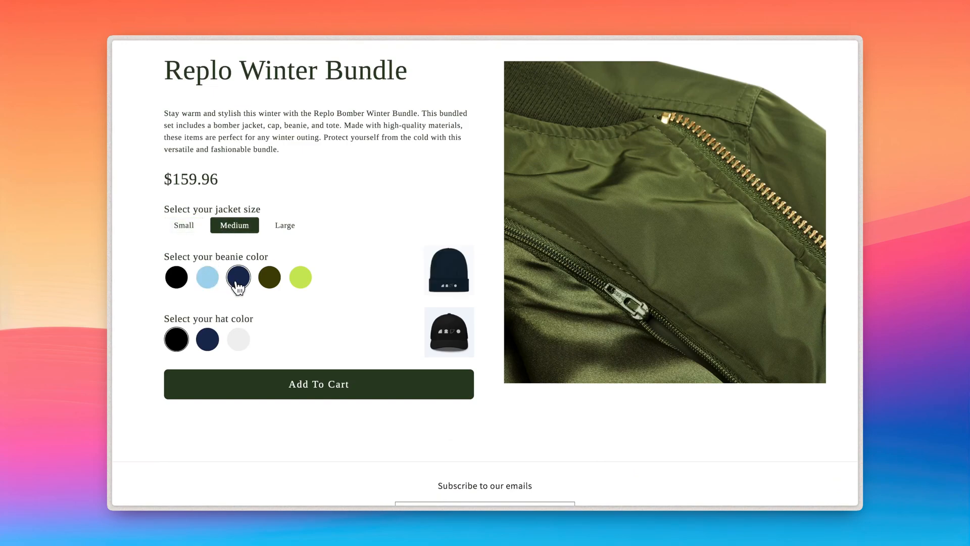
left_click(300, 277)
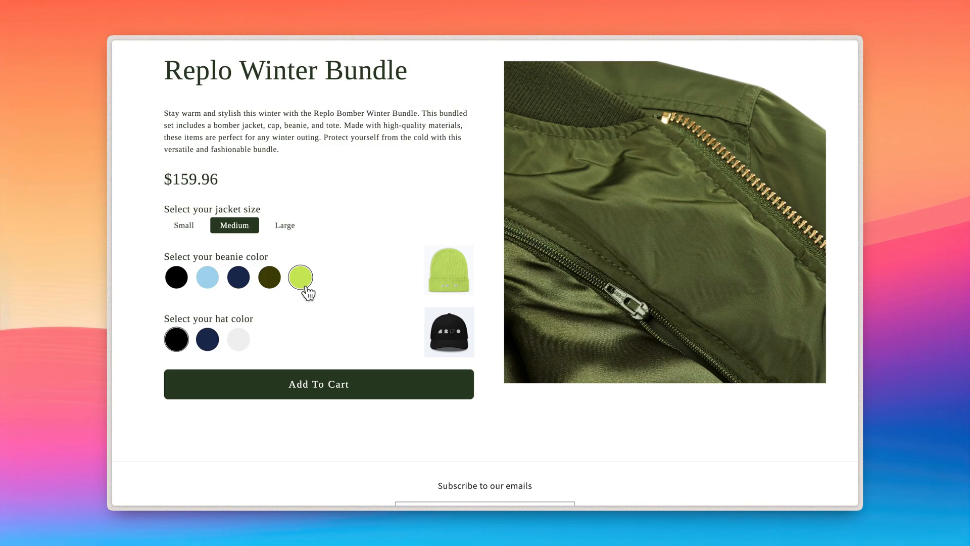
left_click(238, 339)
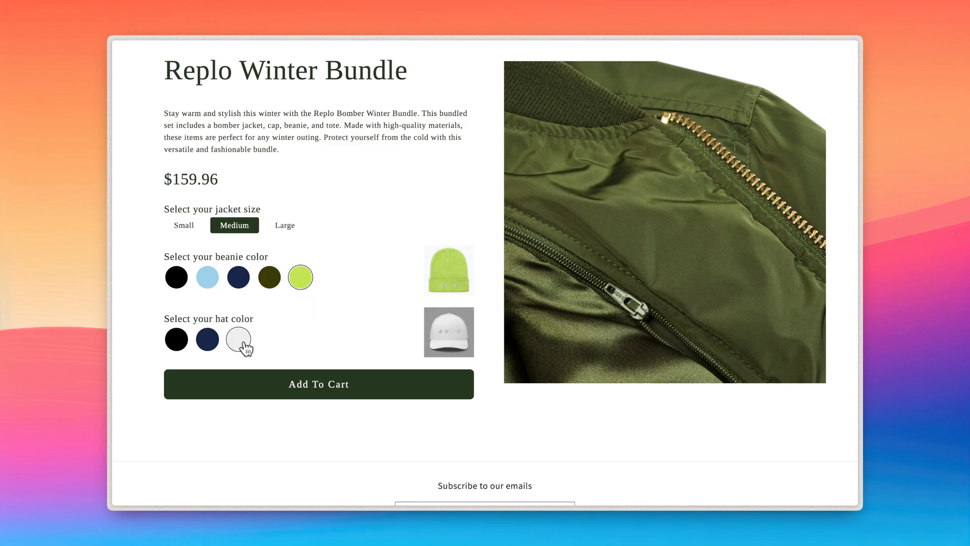
left_click(320, 384)
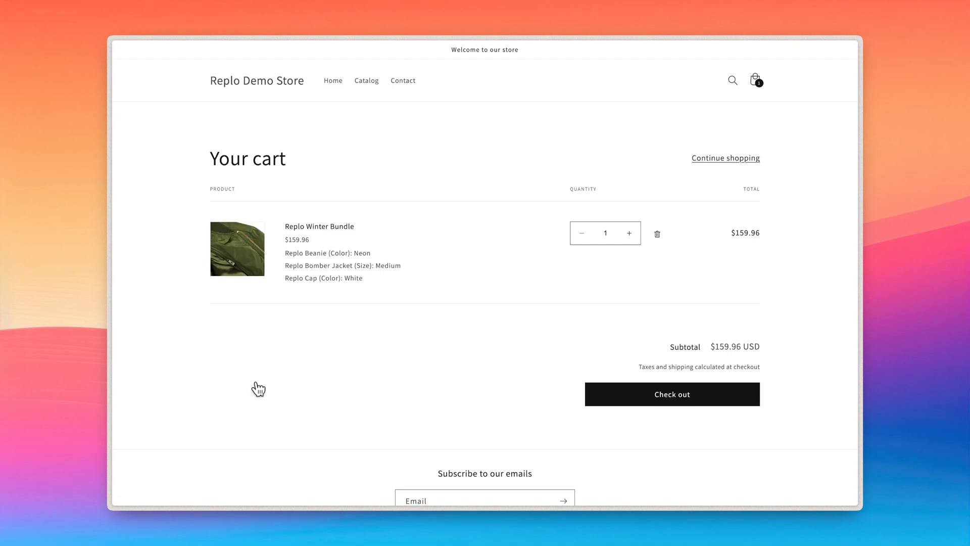
mouse_move(281, 272)
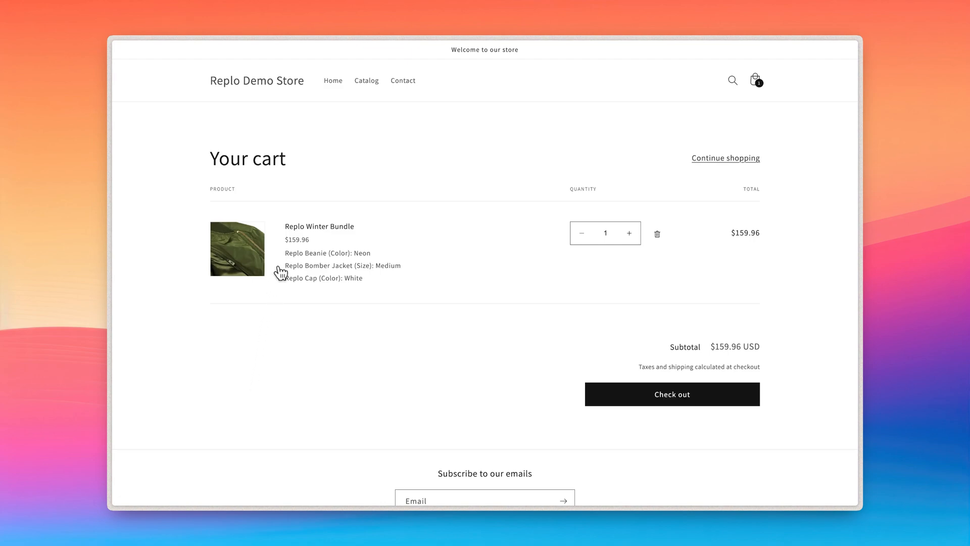
mouse_move(294, 273)
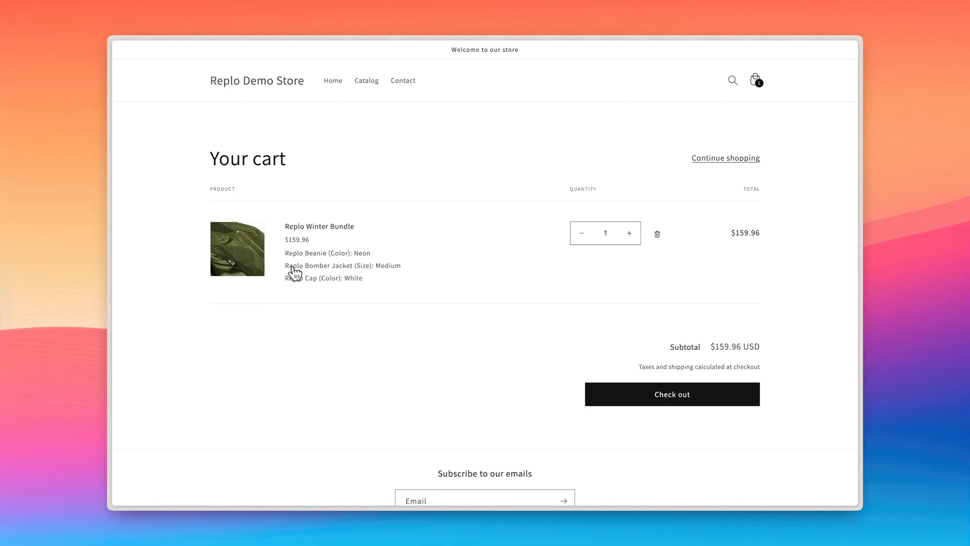
mouse_move(293, 288)
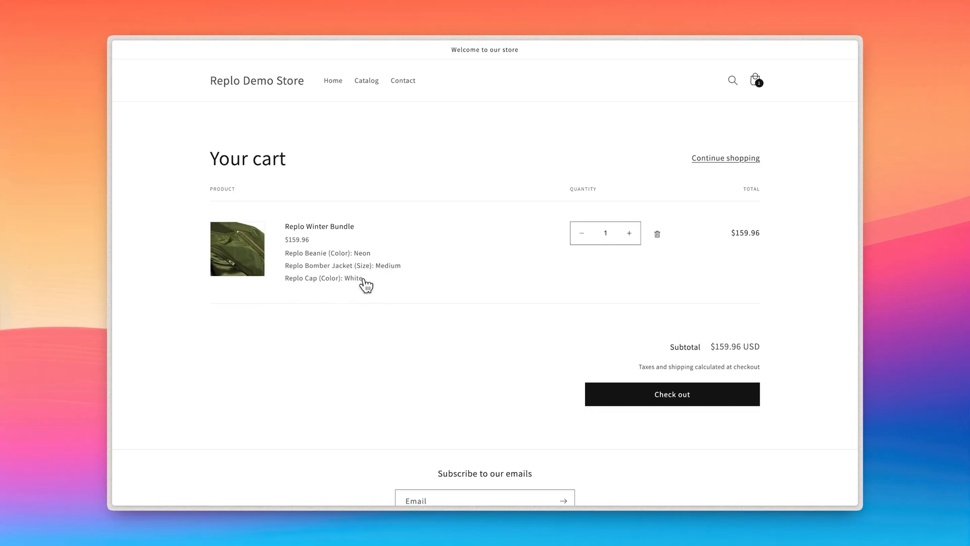
mouse_move(594, 395)
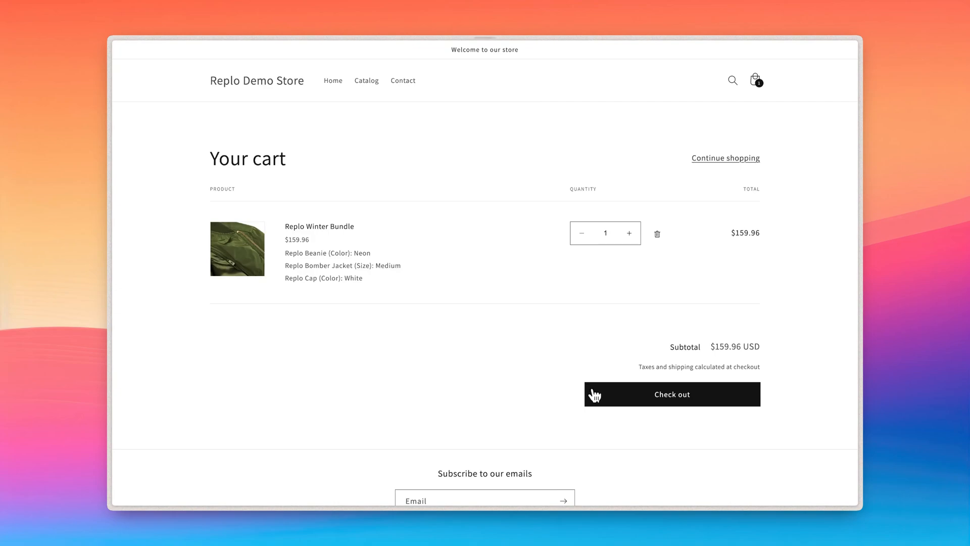
Step: Check out from the cart and use the shipping address as the billing address
left_click(672, 394)
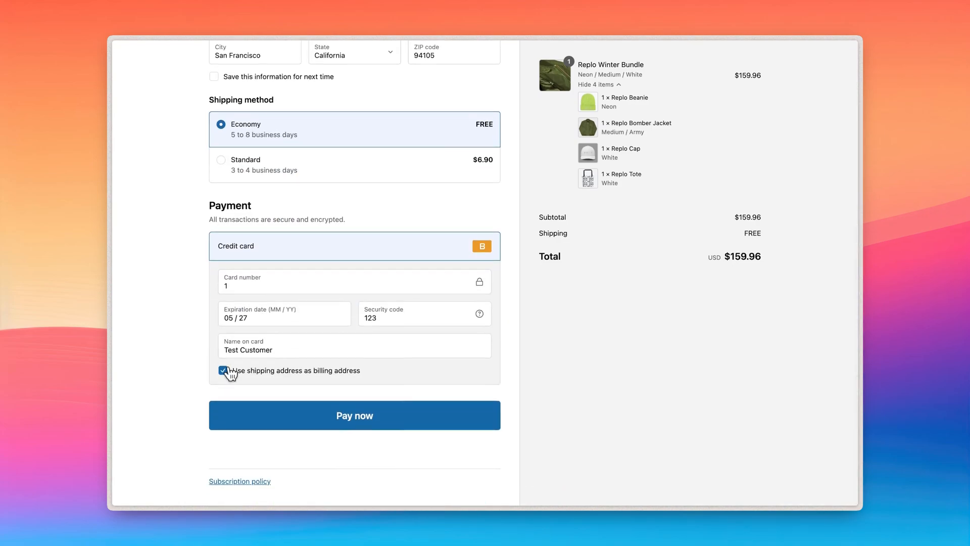
left_click(354, 416)
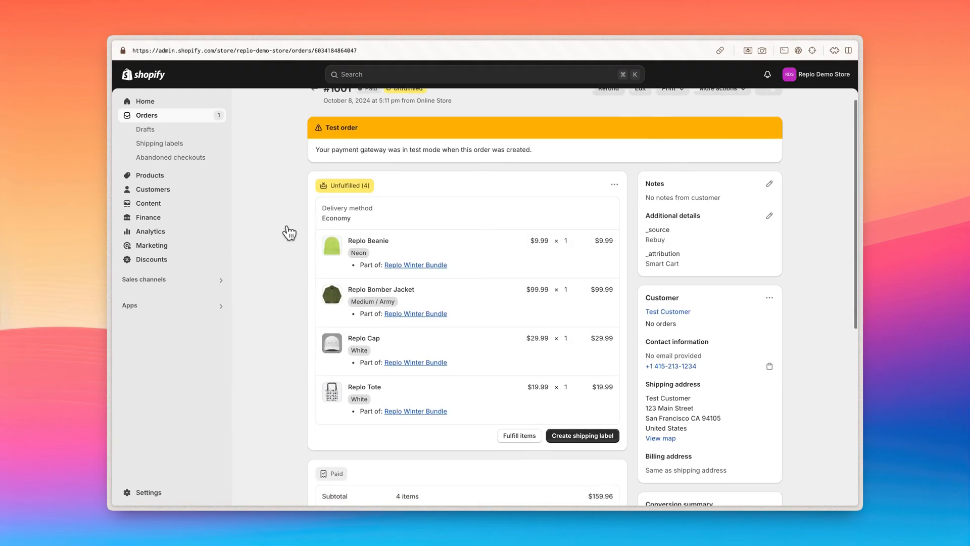
Step: Scroll the Shopify admin order to review the bundle line items and payment summary
scroll("down", 3)
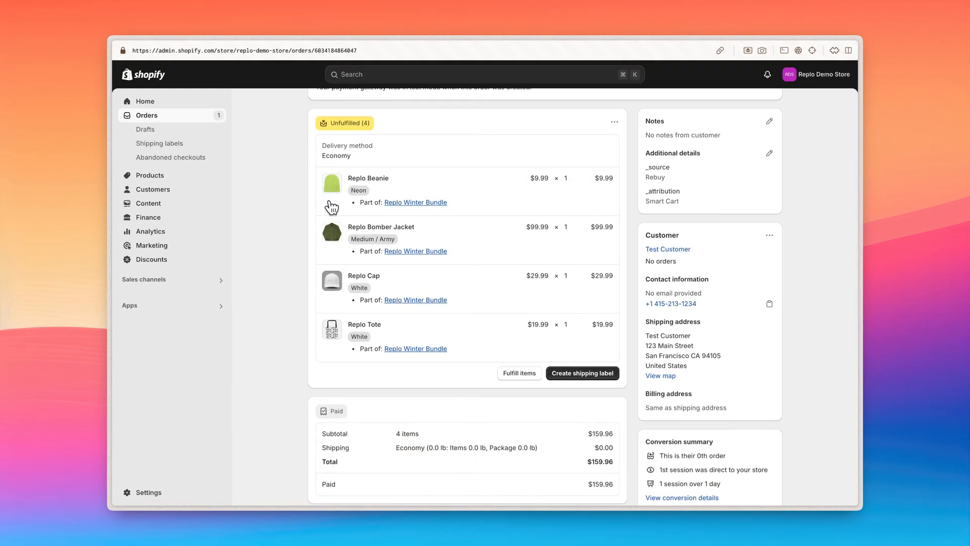
mouse_move(343, 303)
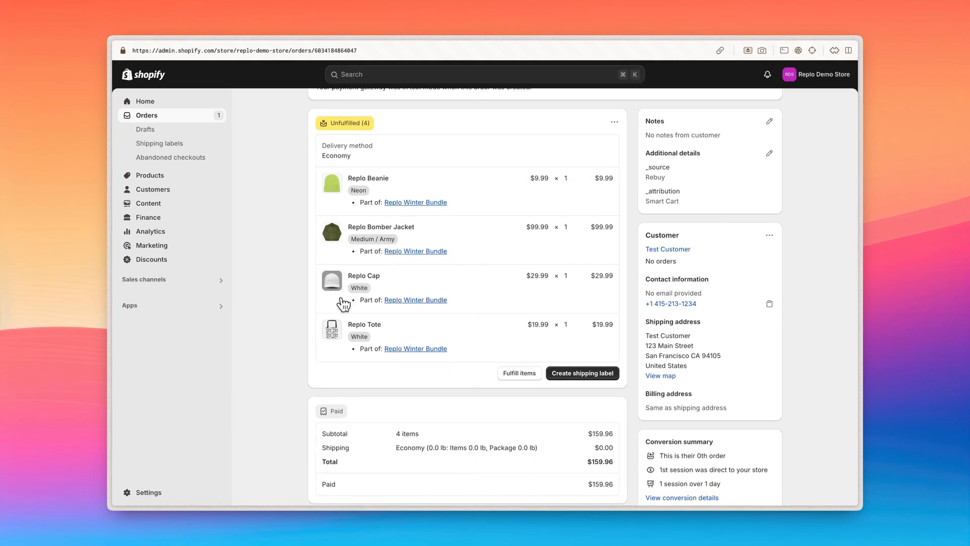
mouse_move(339, 340)
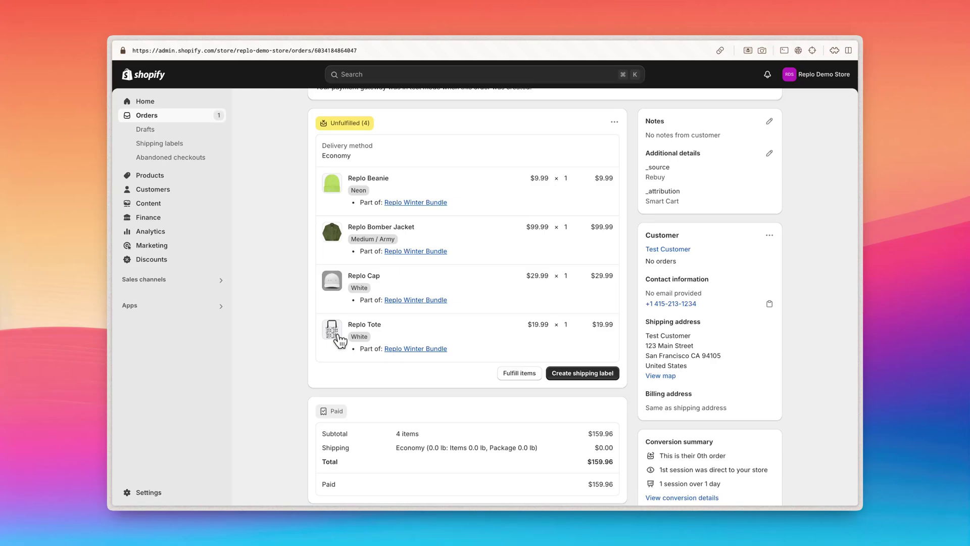